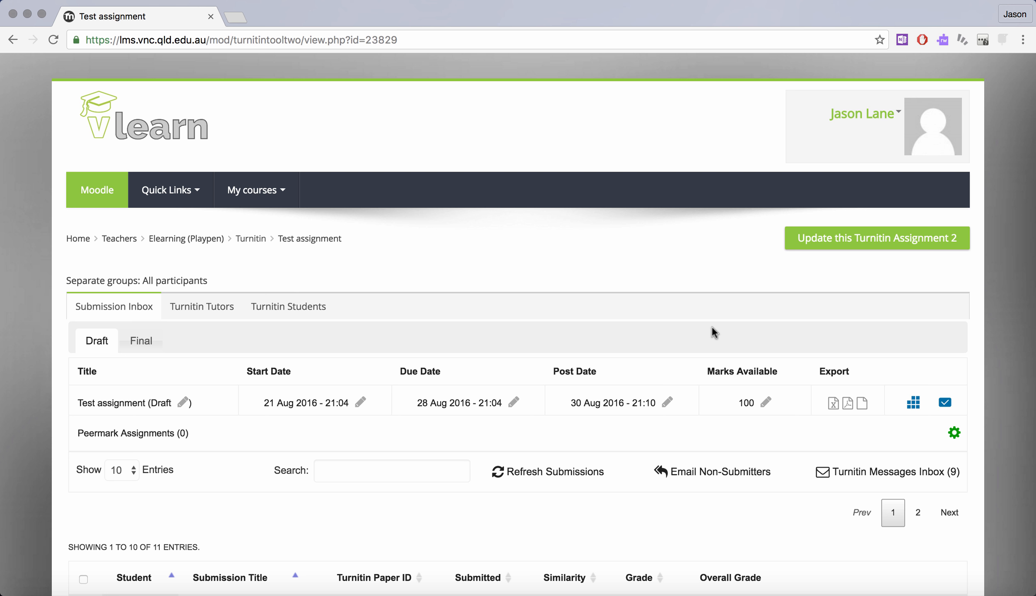
Step: Scroll the Submission Inbox down to the row with the submitted Lorem Ipsum paper
scroll(down, 3)
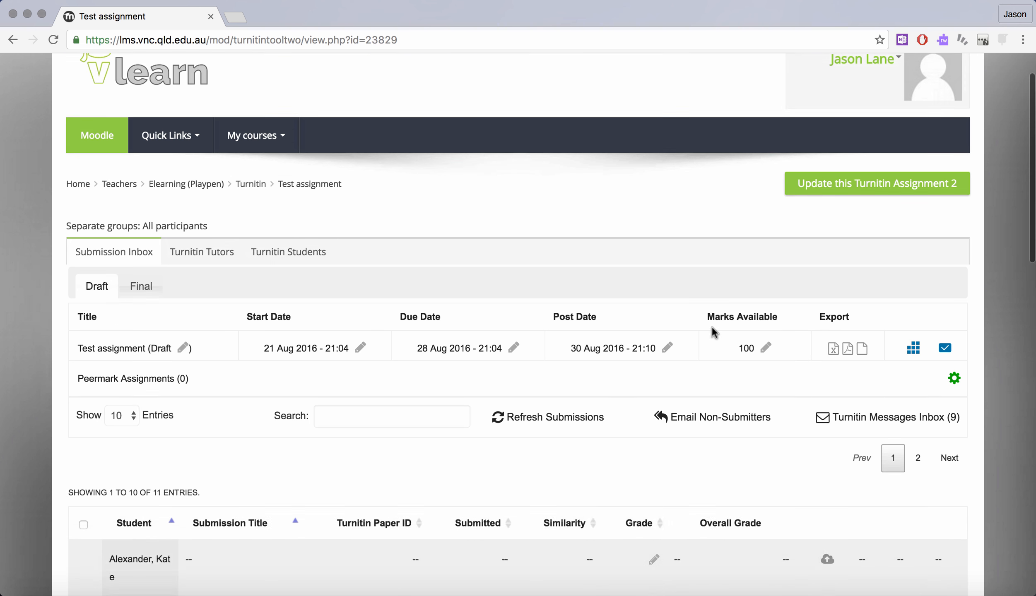
scroll(down, 3)
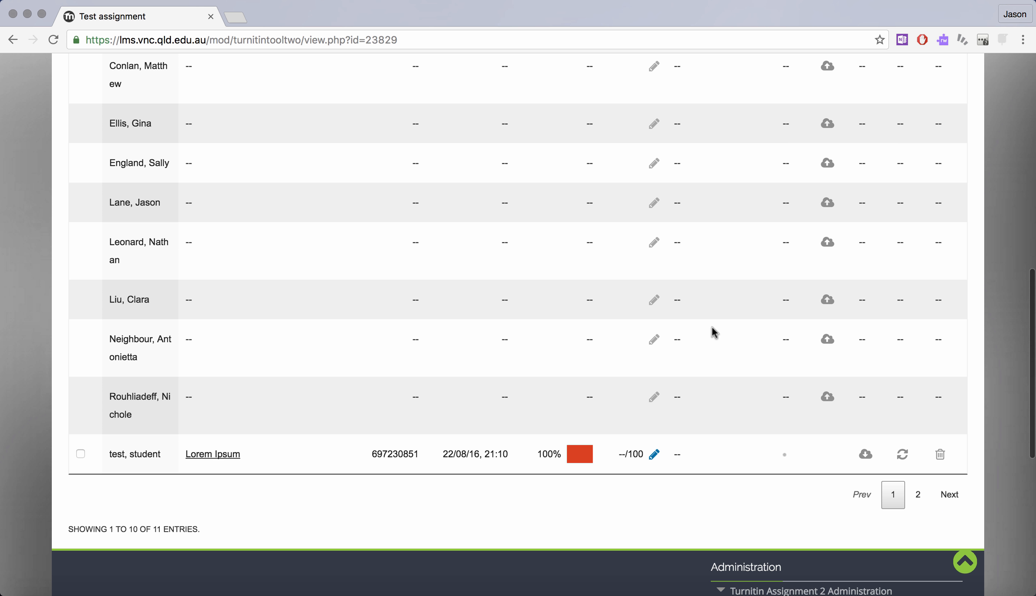
mouse_move(139, 437)
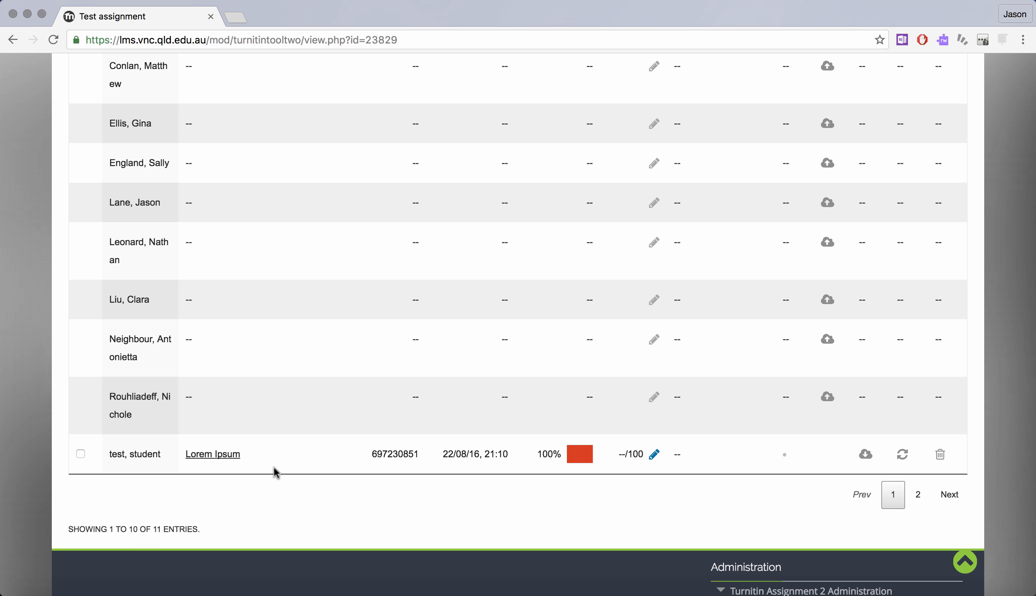
mouse_move(397, 504)
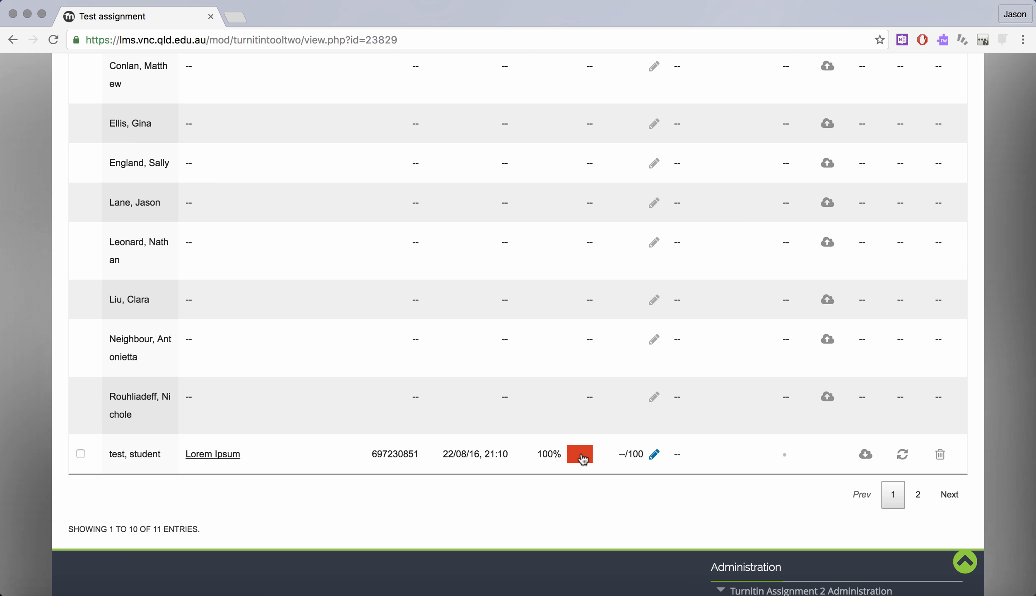
Step: Launch the Document Viewer on the Lorem Ipsum paper via its 100% similarity score
click(578, 453)
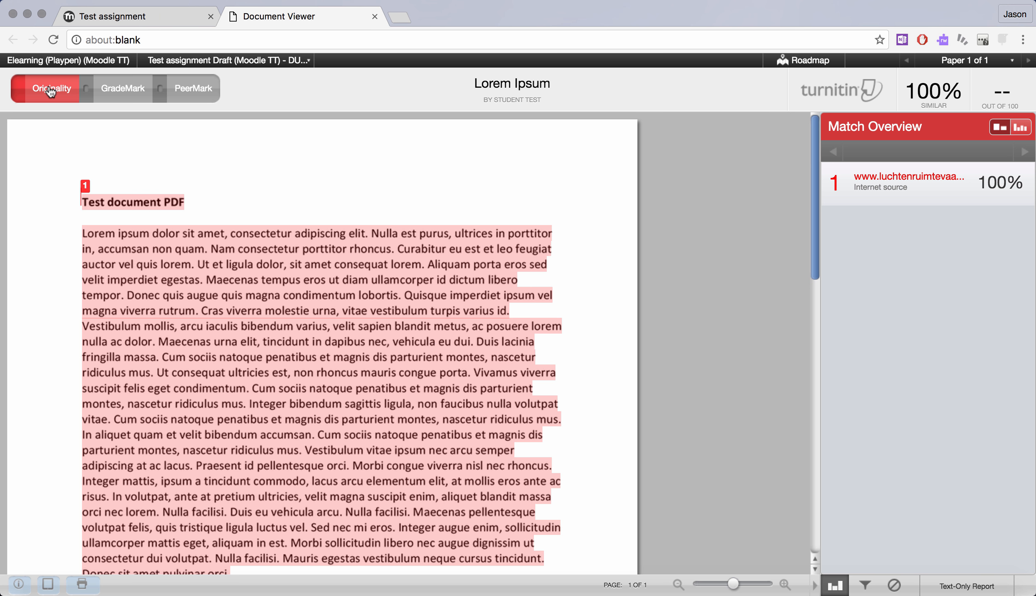
mouse_move(150, 261)
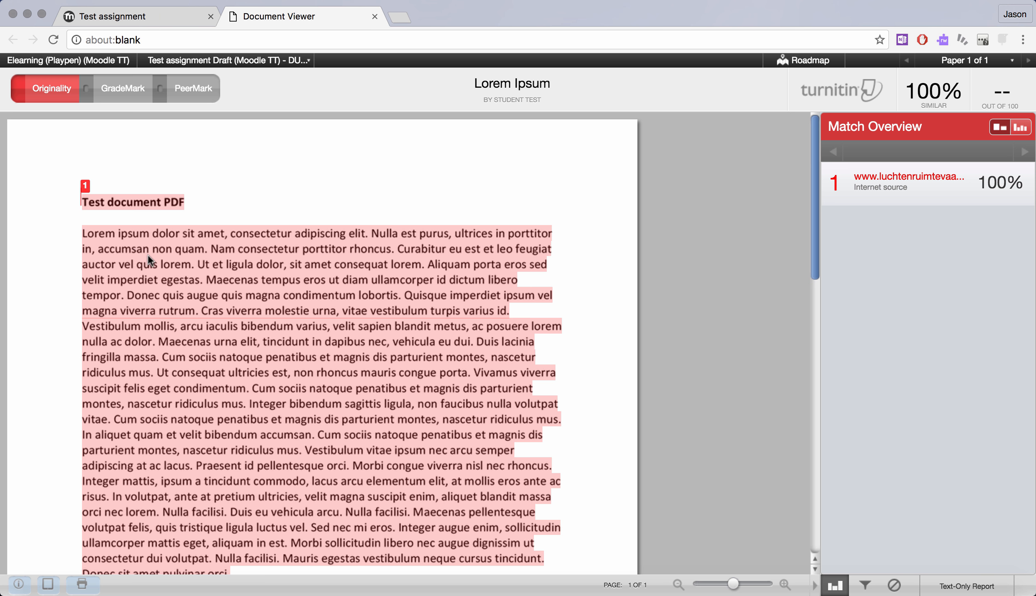
mouse_move(591, 263)
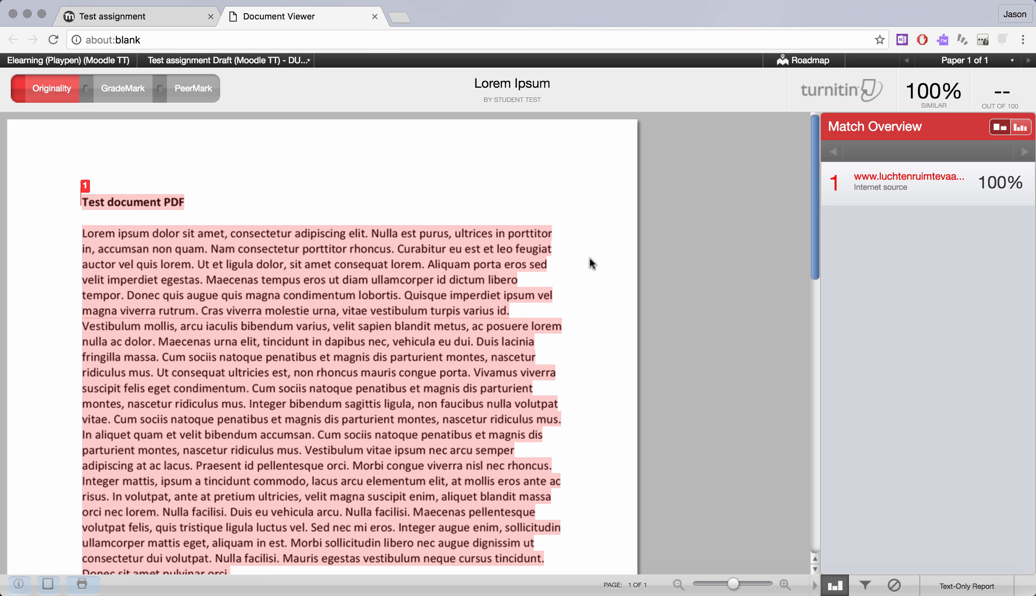
mouse_move(940, 189)
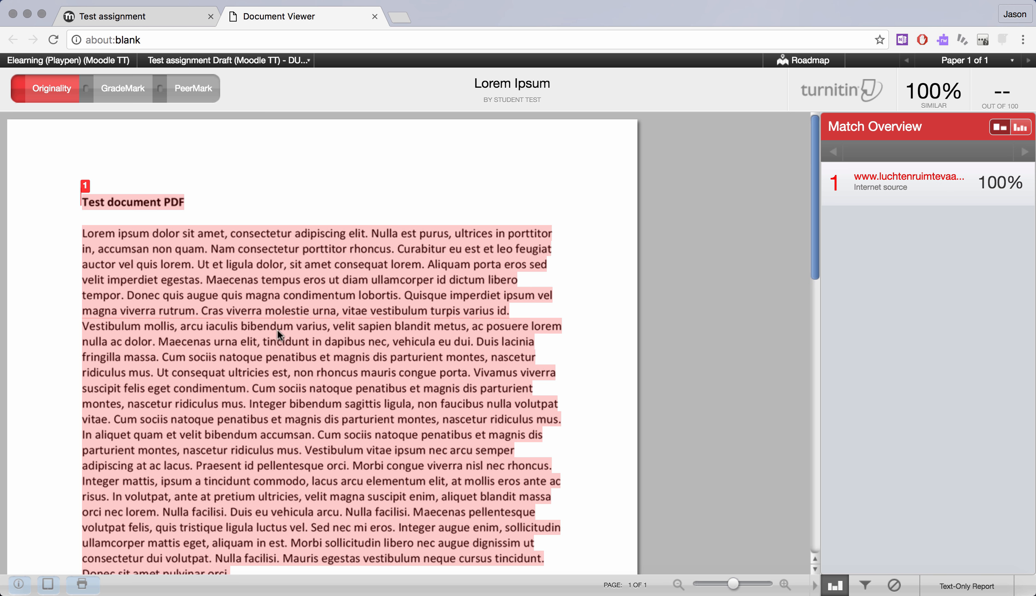
mouse_move(334, 303)
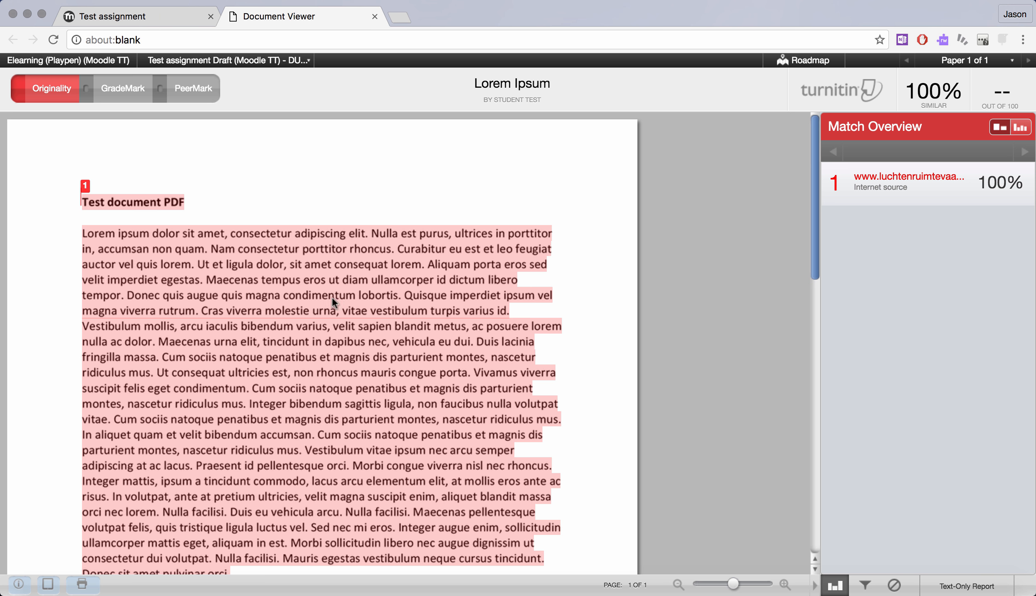
mouse_move(323, 292)
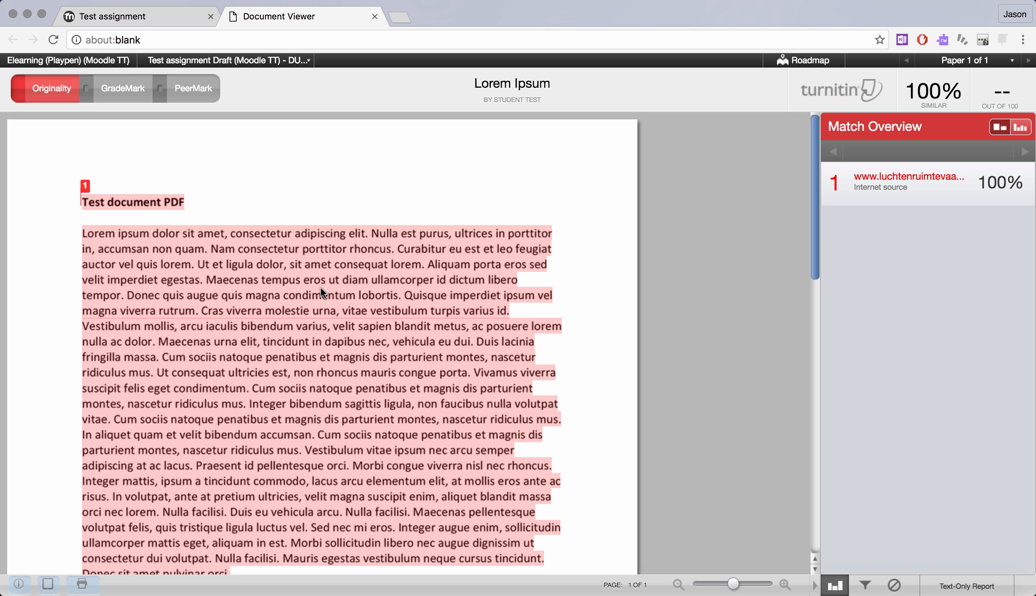
mouse_move(101, 231)
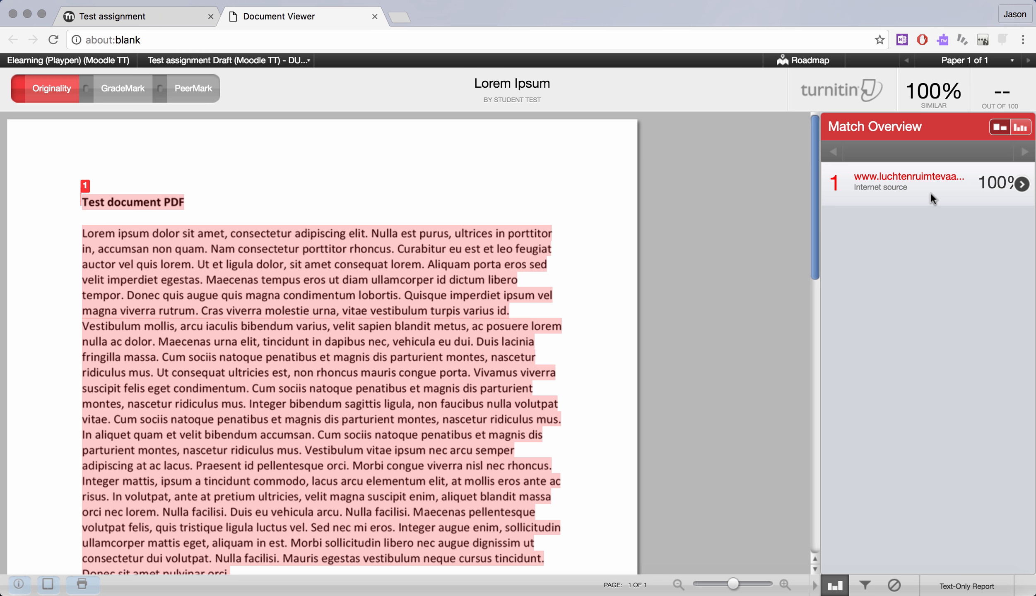
mouse_move(60, 230)
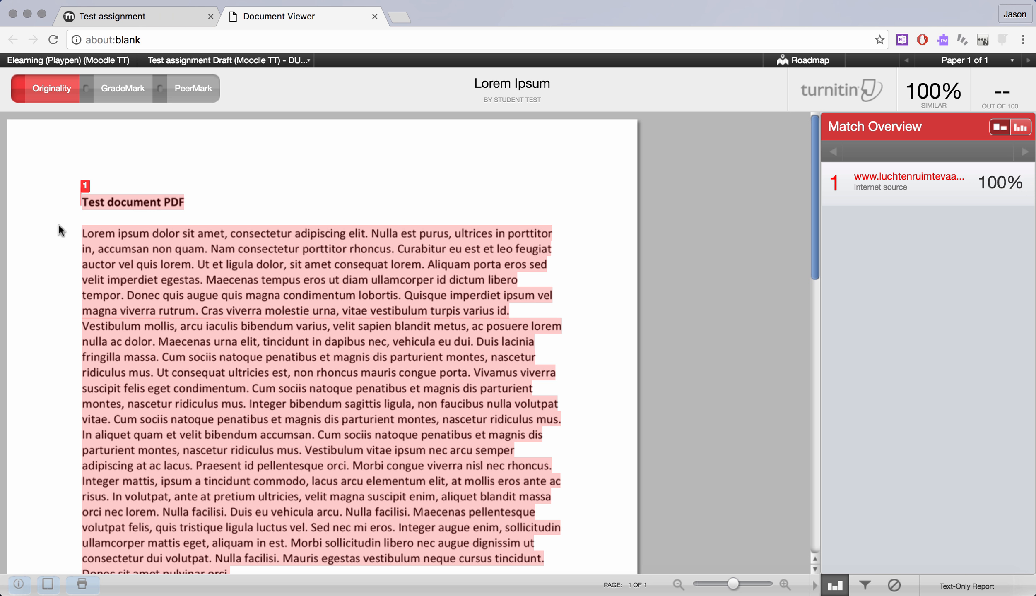
mouse_move(18, 116)
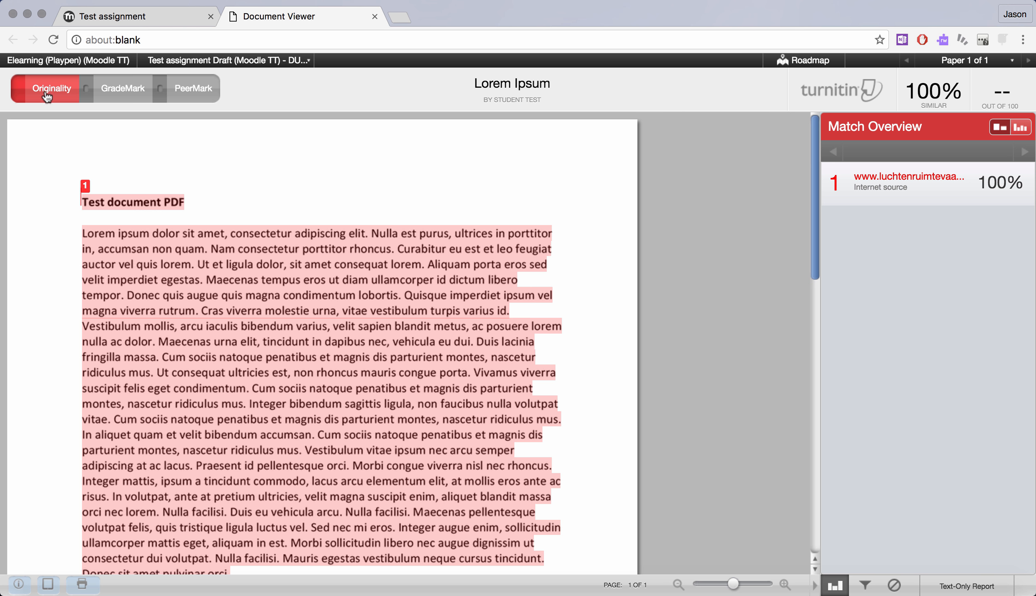
mouse_move(116, 147)
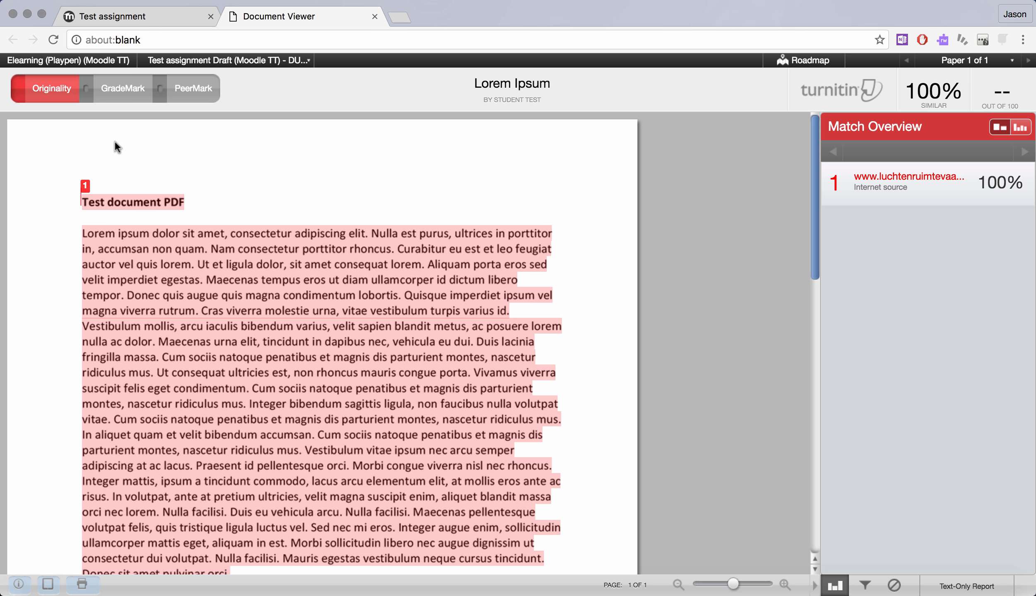
mouse_move(135, 90)
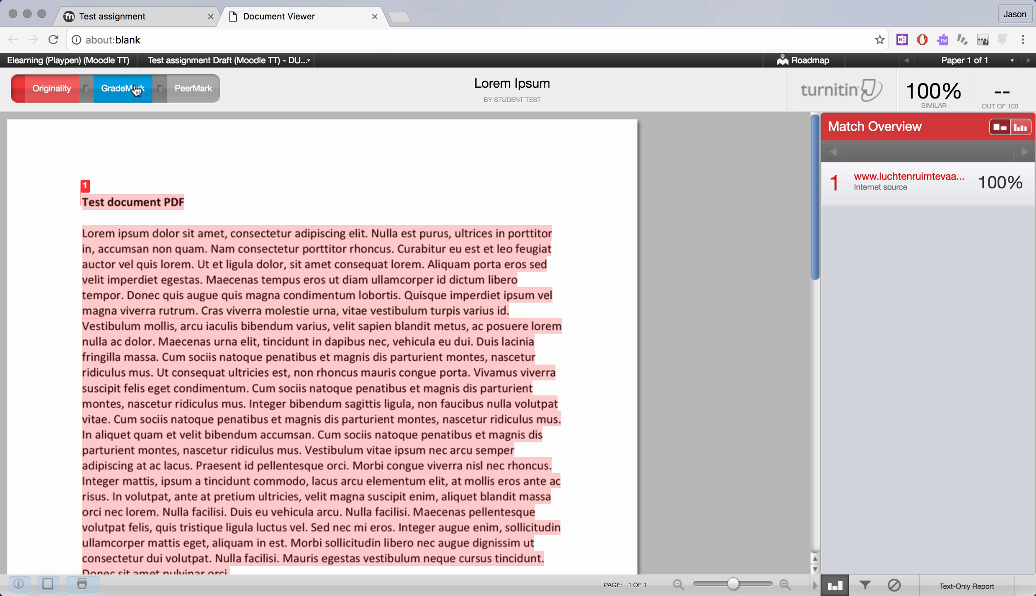
Step: In GradeMark, attach the Awk. QuickMark to 'Nulla est' and close its popup
click(123, 88)
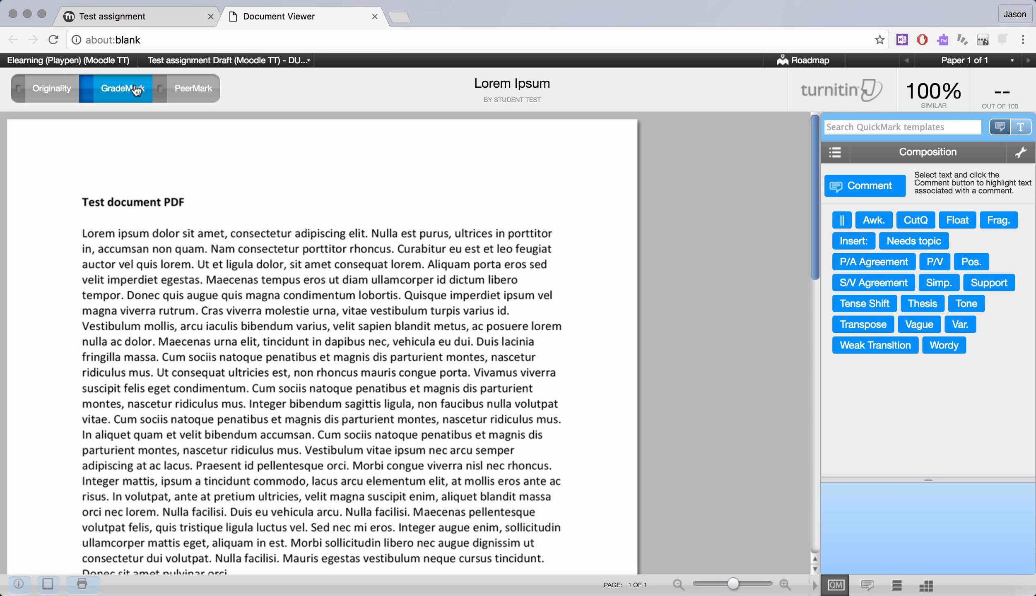
mouse_move(409, 204)
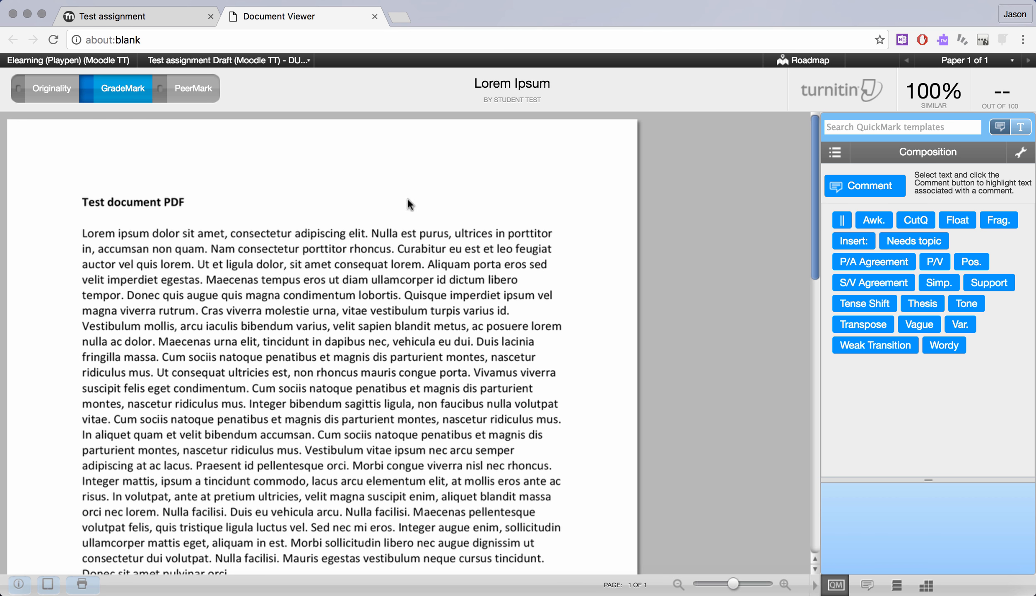
mouse_move(825, 440)
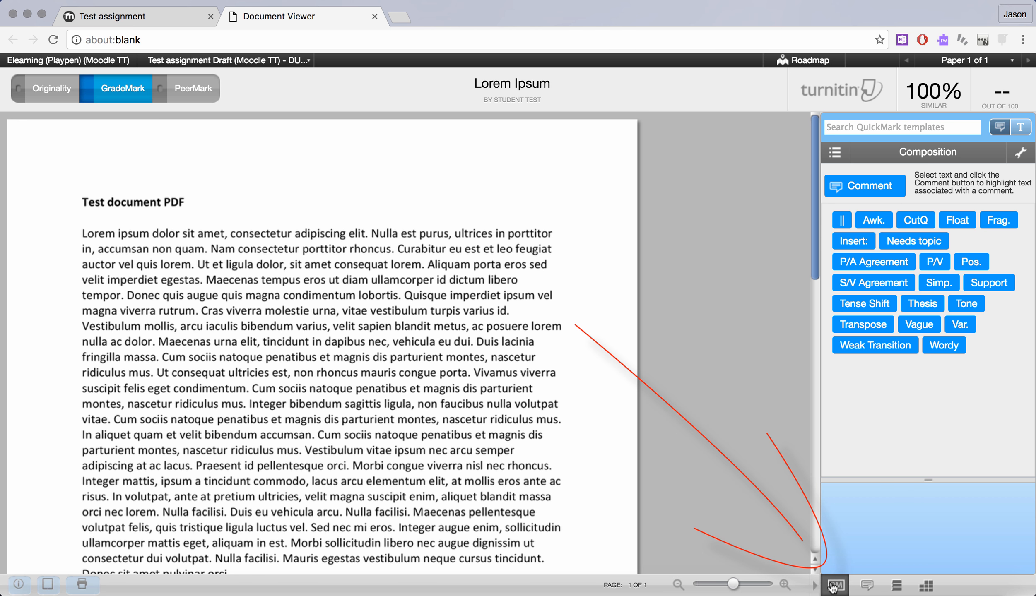
mouse_move(708, 402)
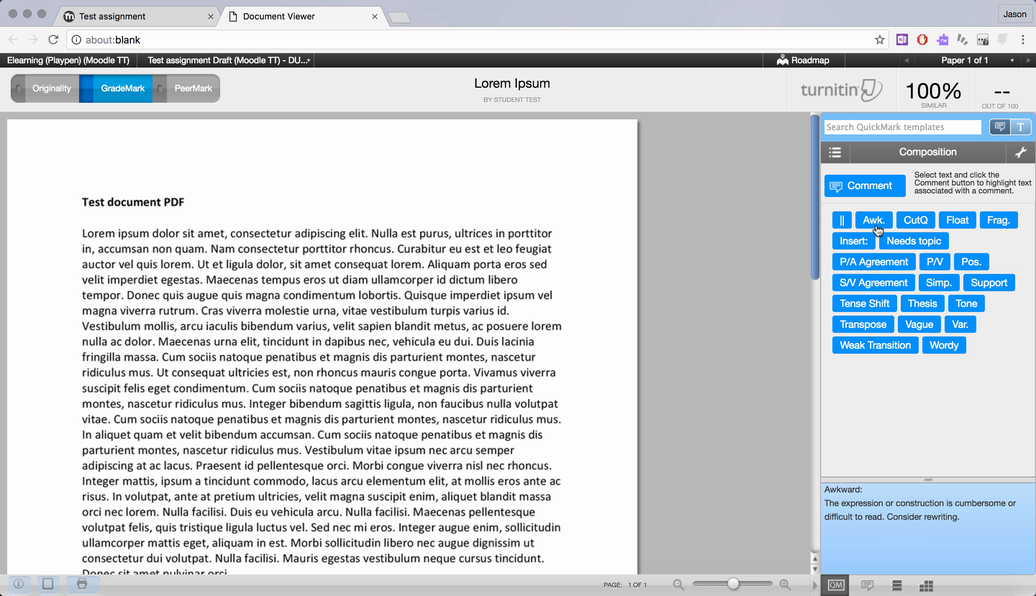
mouse_move(877, 229)
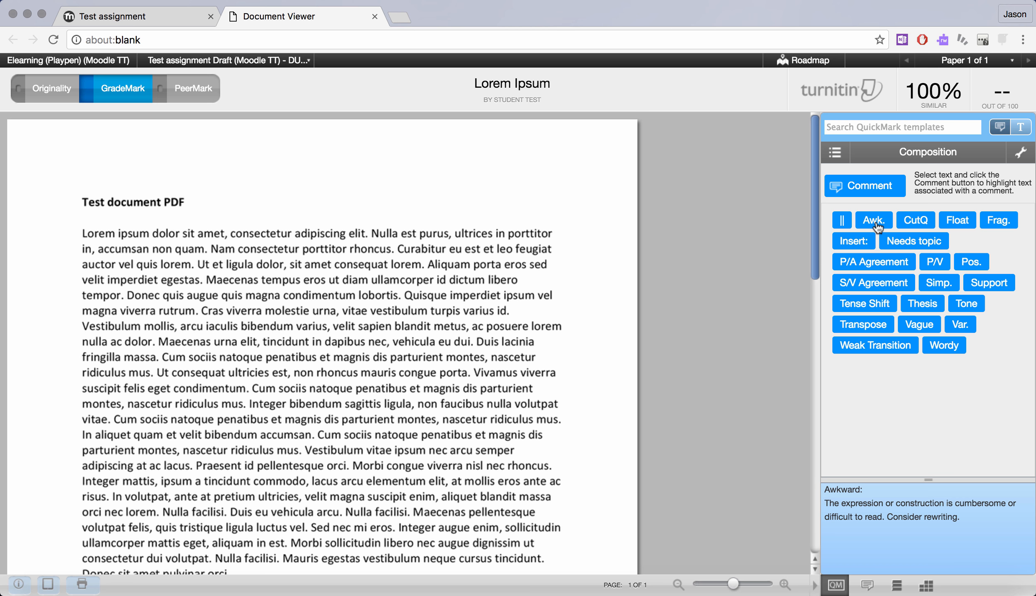
mouse_move(874, 204)
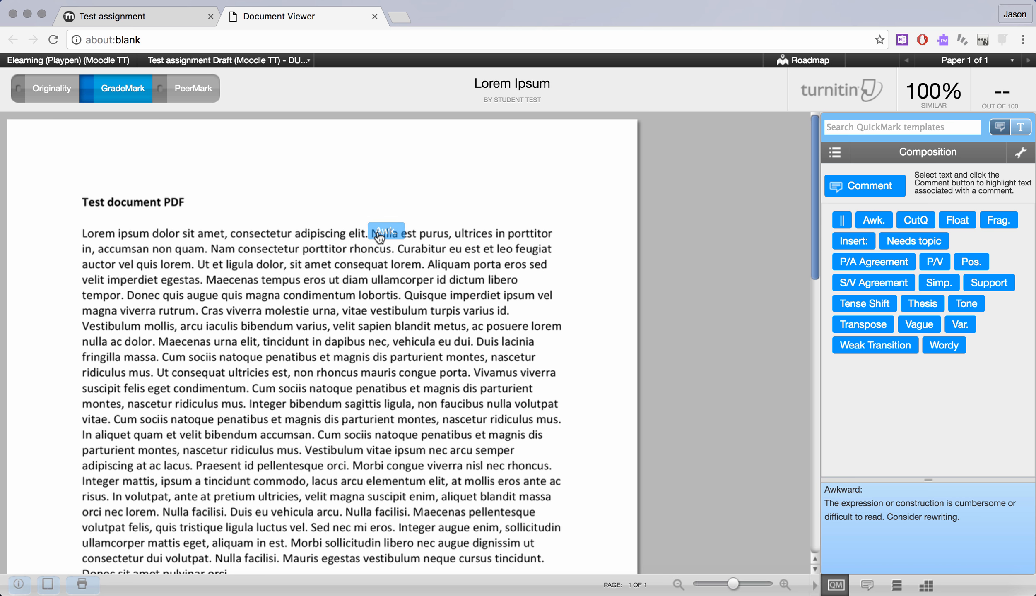
click(385, 233)
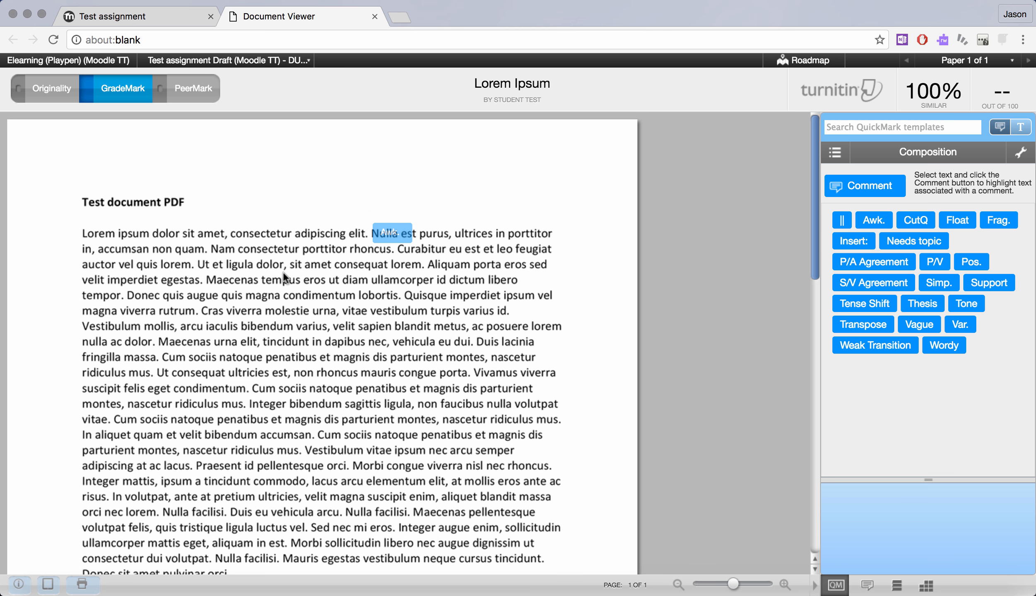
mouse_move(152, 144)
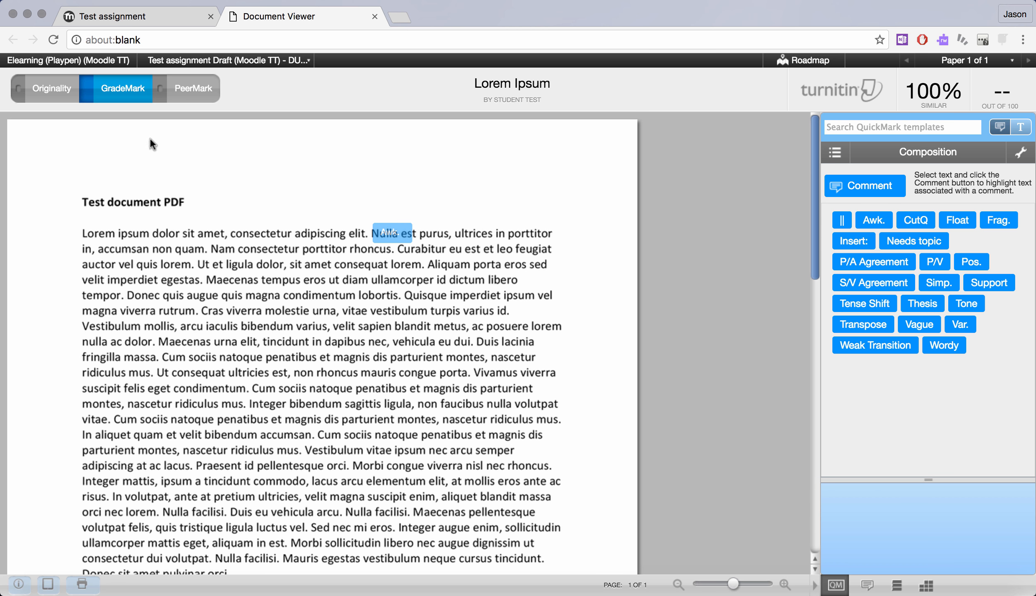
mouse_move(315, 273)
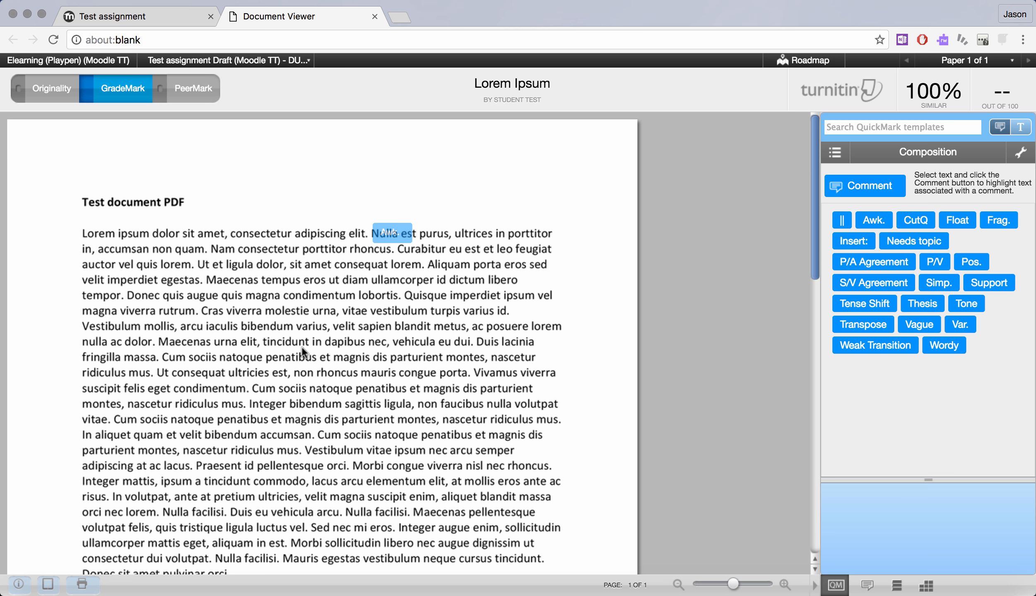
mouse_move(388, 261)
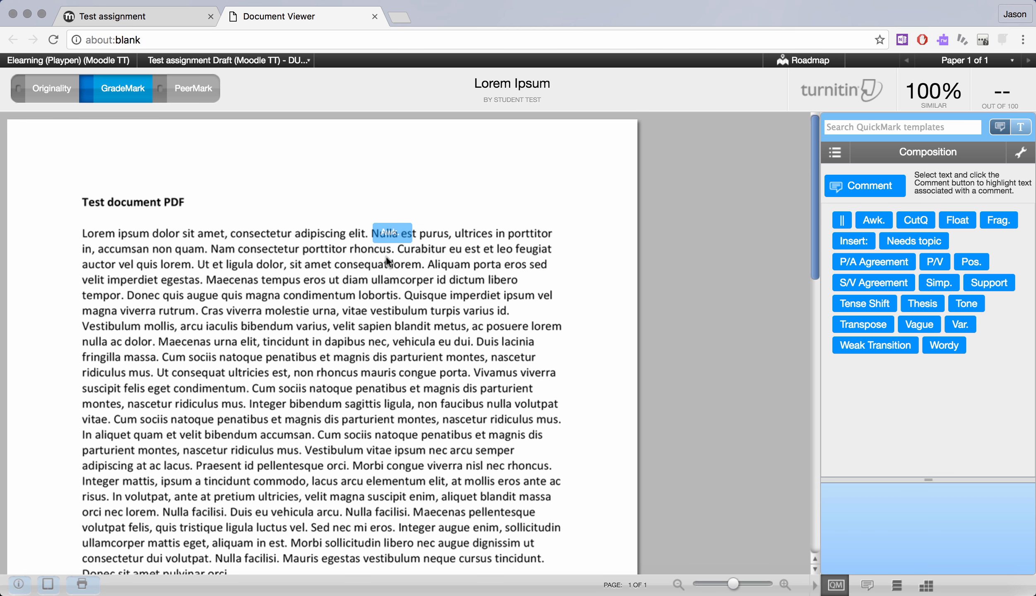
click(873, 220)
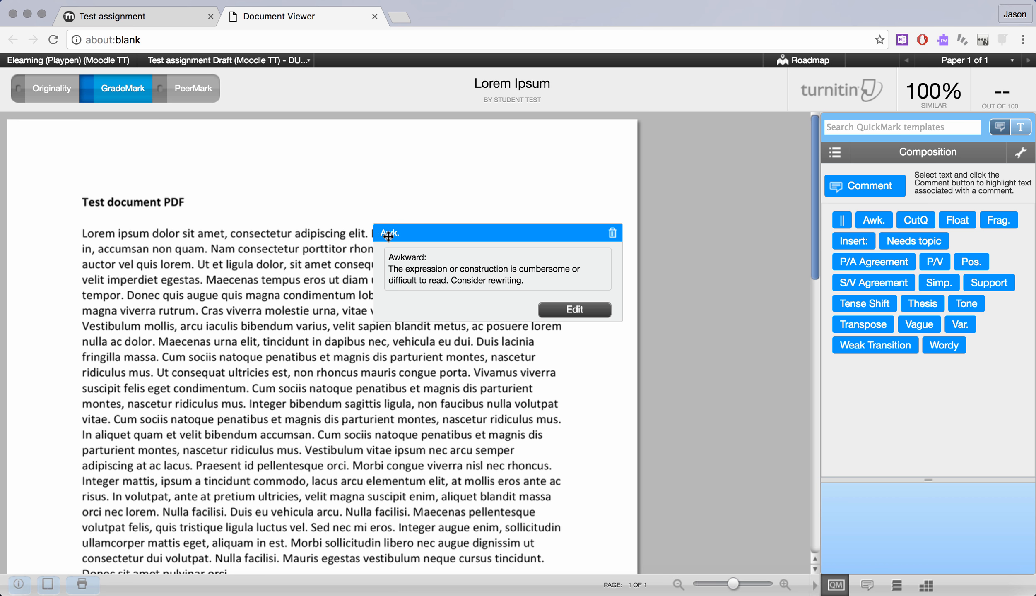
mouse_move(430, 288)
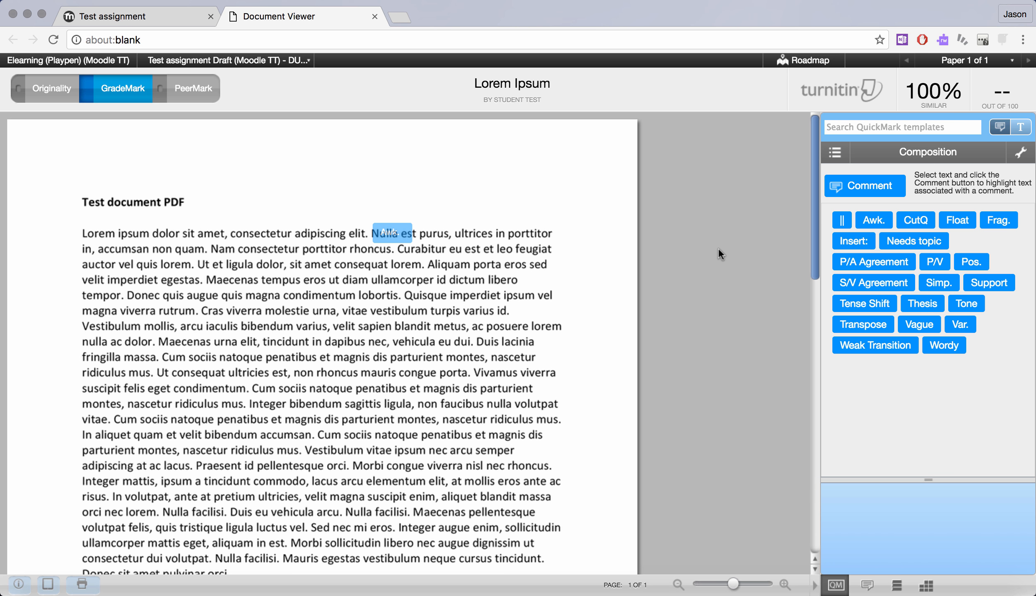
Step: Switch the active QuickMark set to Commonly Used
click(835, 152)
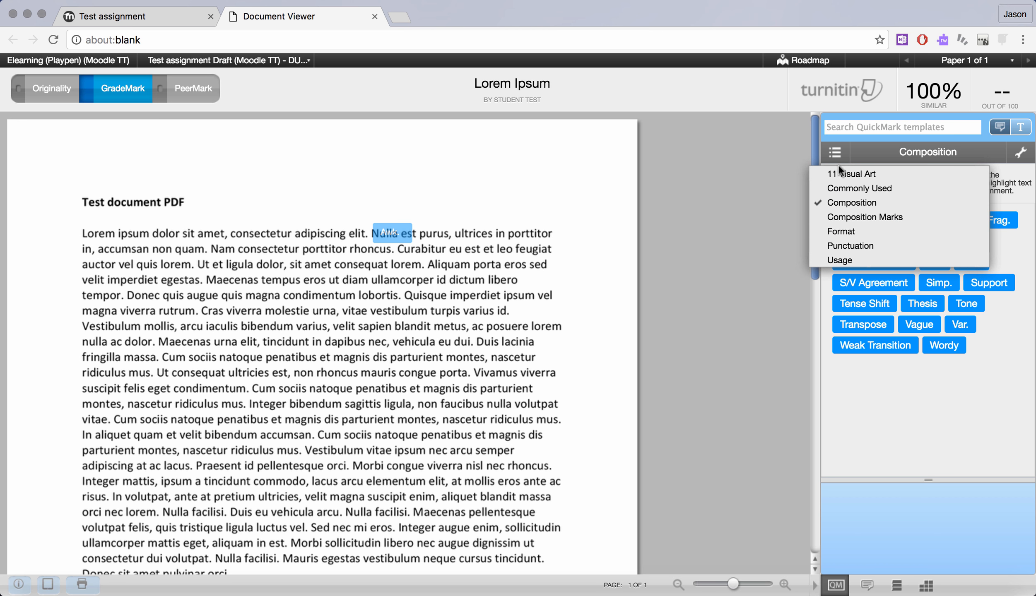
mouse_move(852, 261)
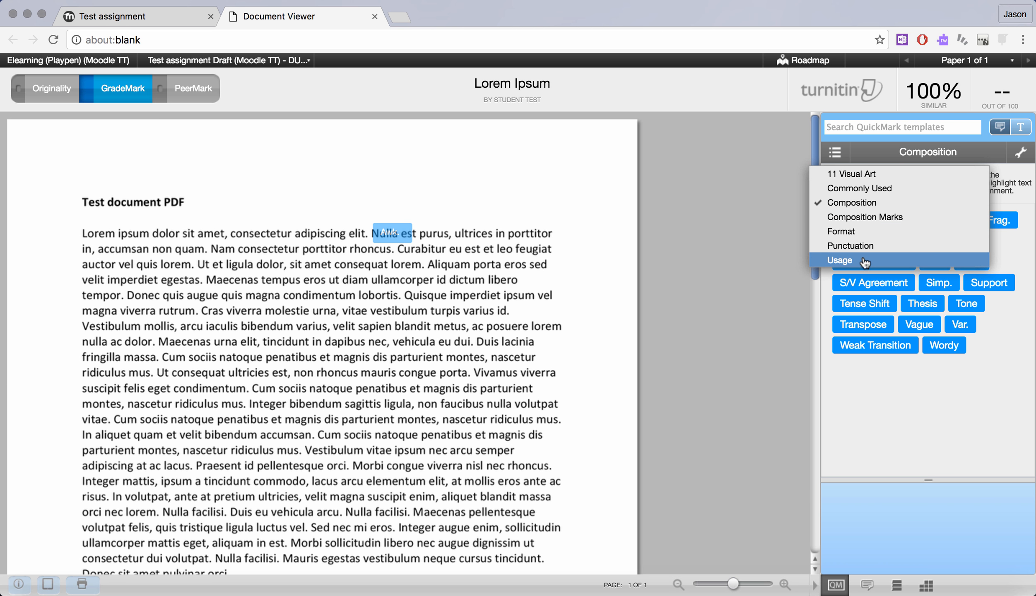
click(838, 260)
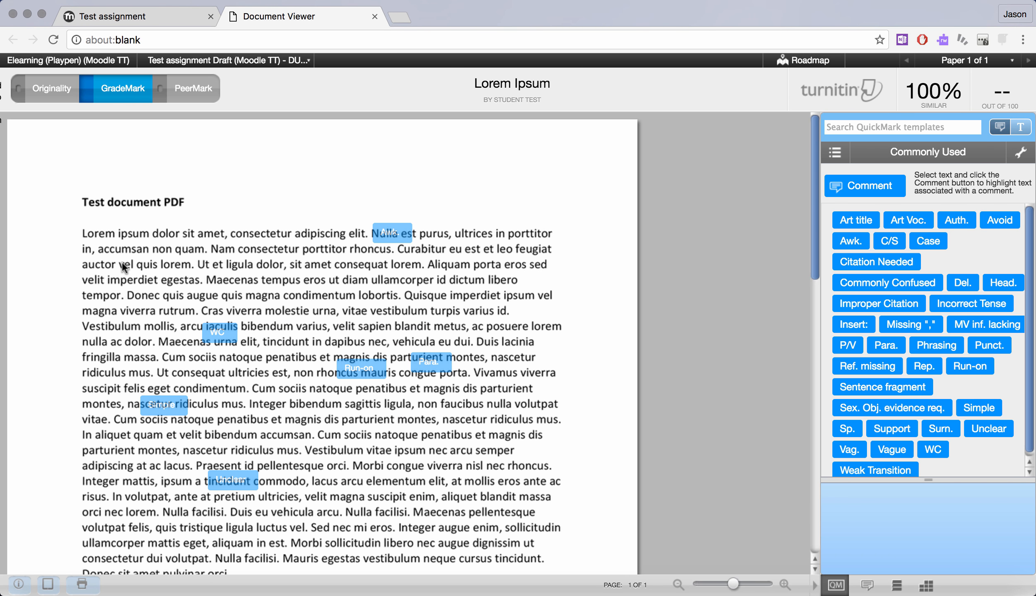
mouse_move(79, 205)
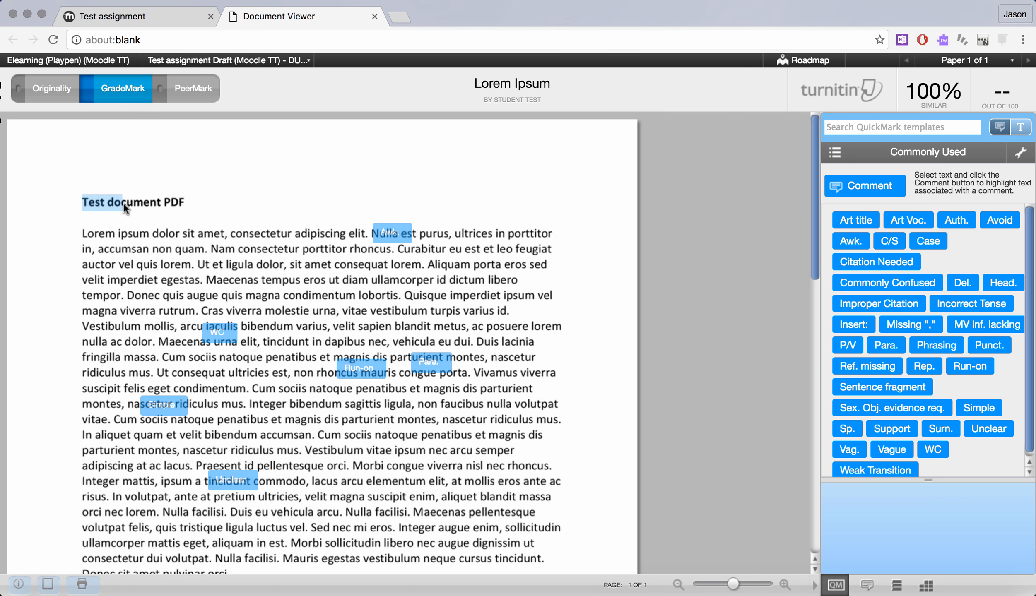
Step: Add a custom comment 'Custom field.' on the title, trying blue and green before saving it yellow
double_click(132, 202)
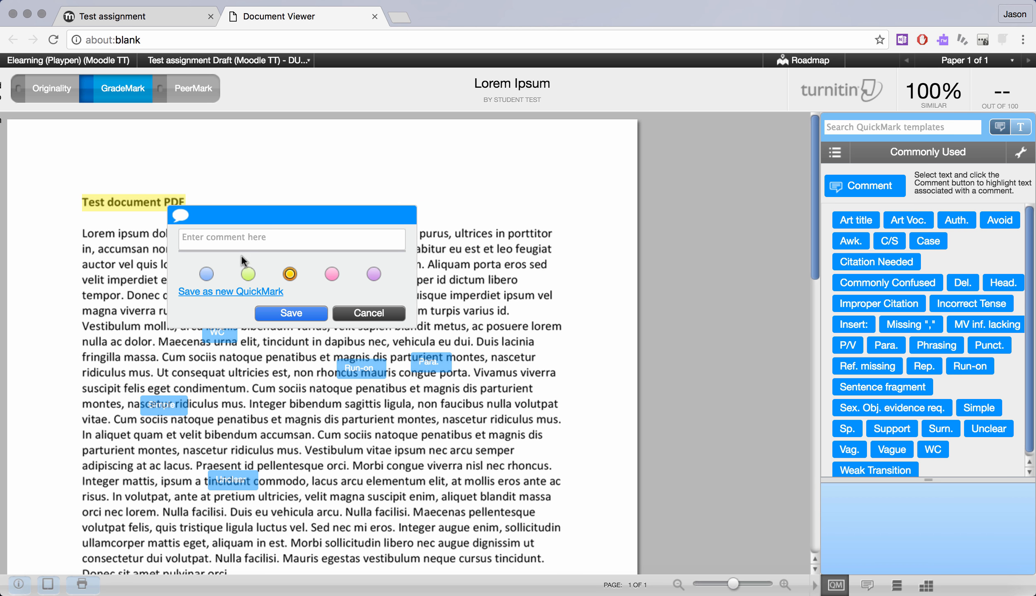
text(Custom field.)
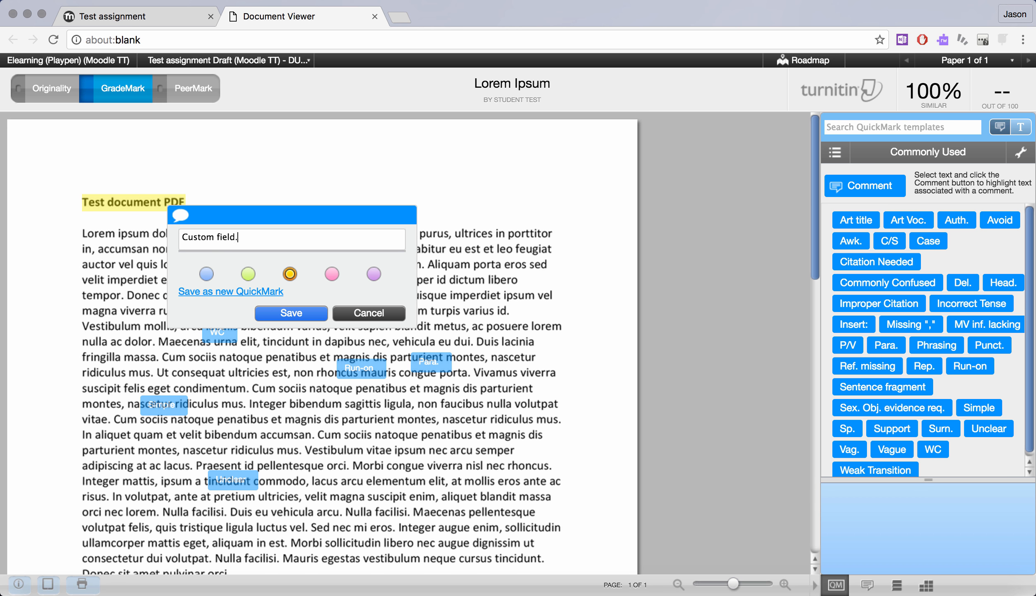
mouse_move(241, 308)
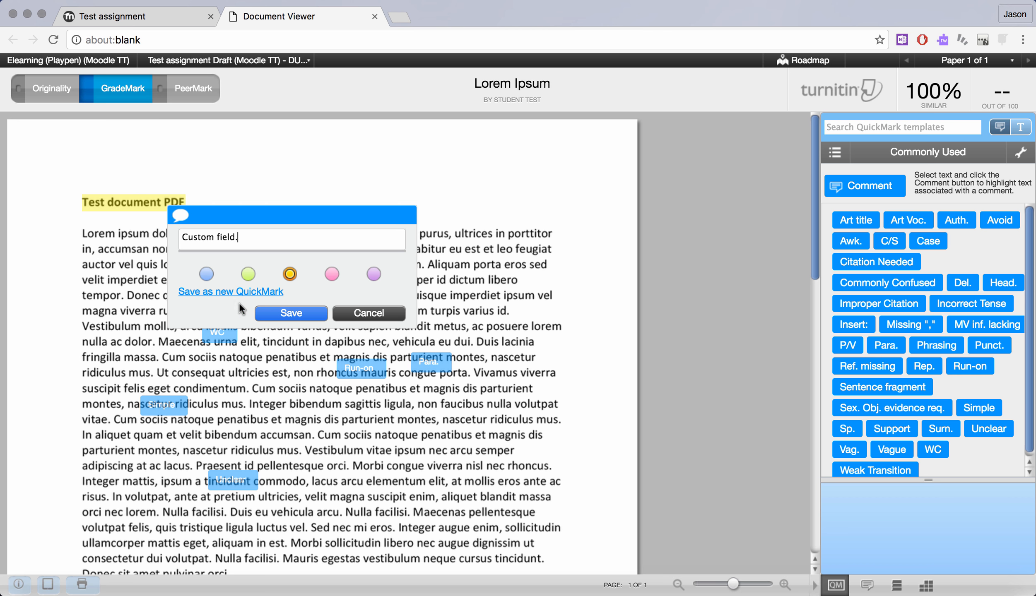
mouse_move(228, 297)
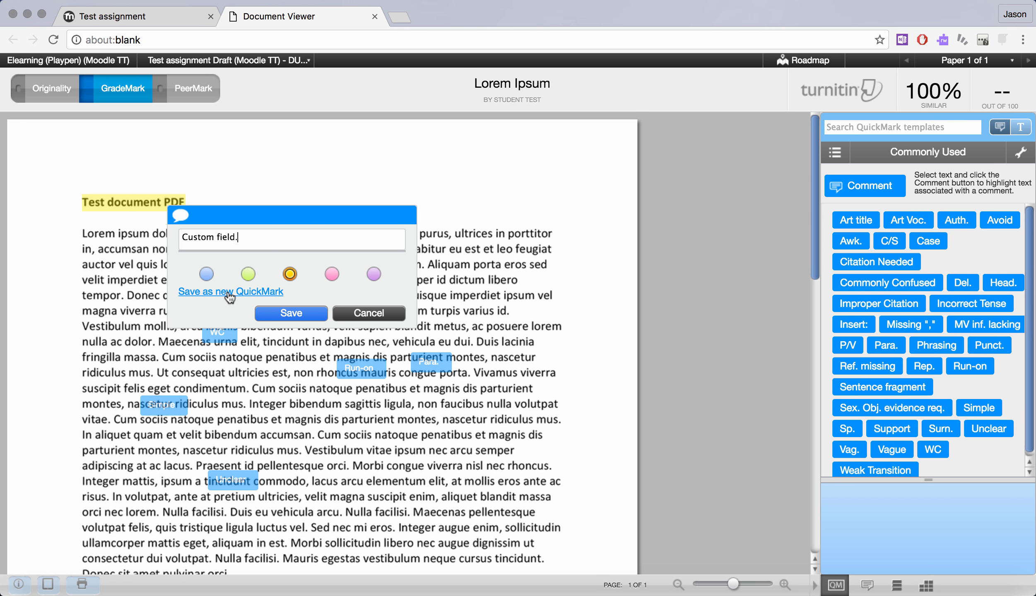
click(331, 273)
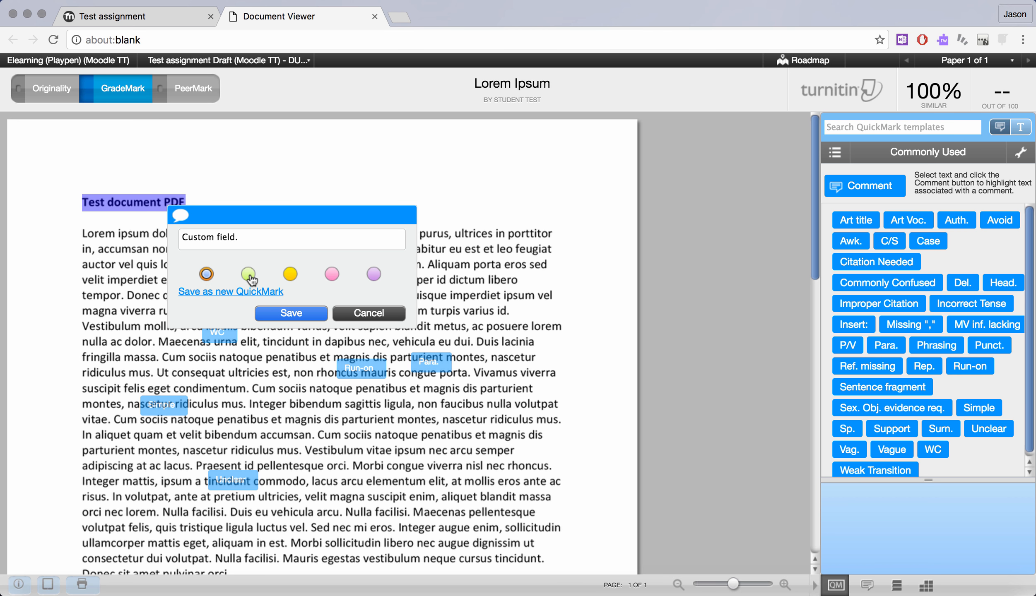
click(248, 273)
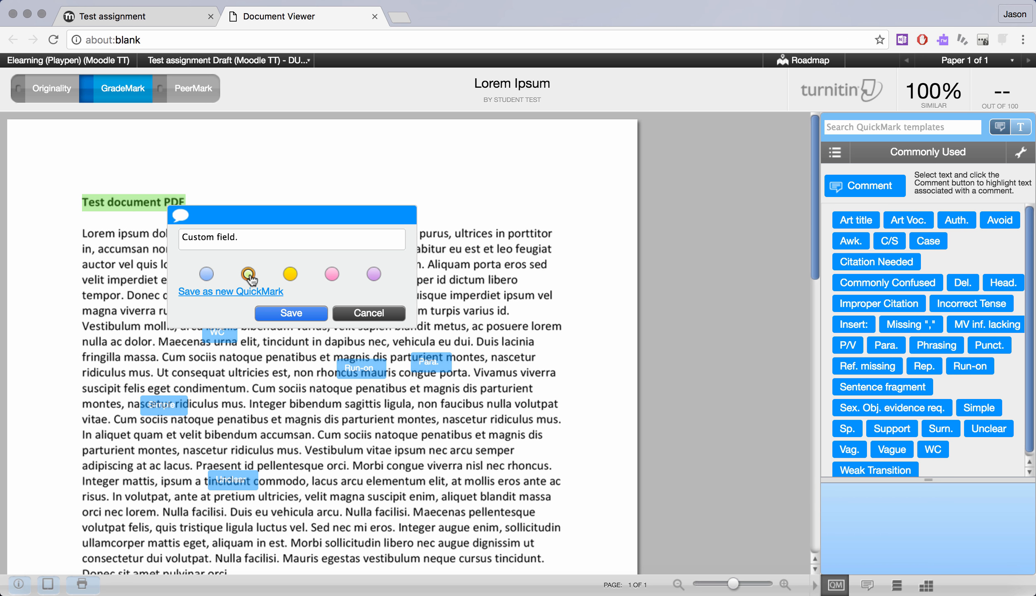
click(289, 273)
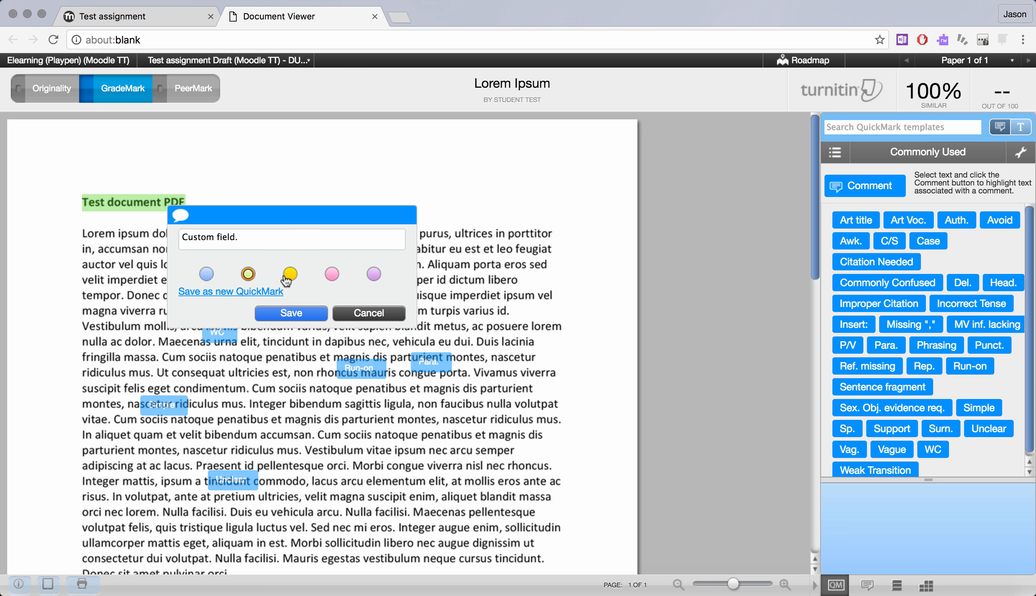
click(289, 273)
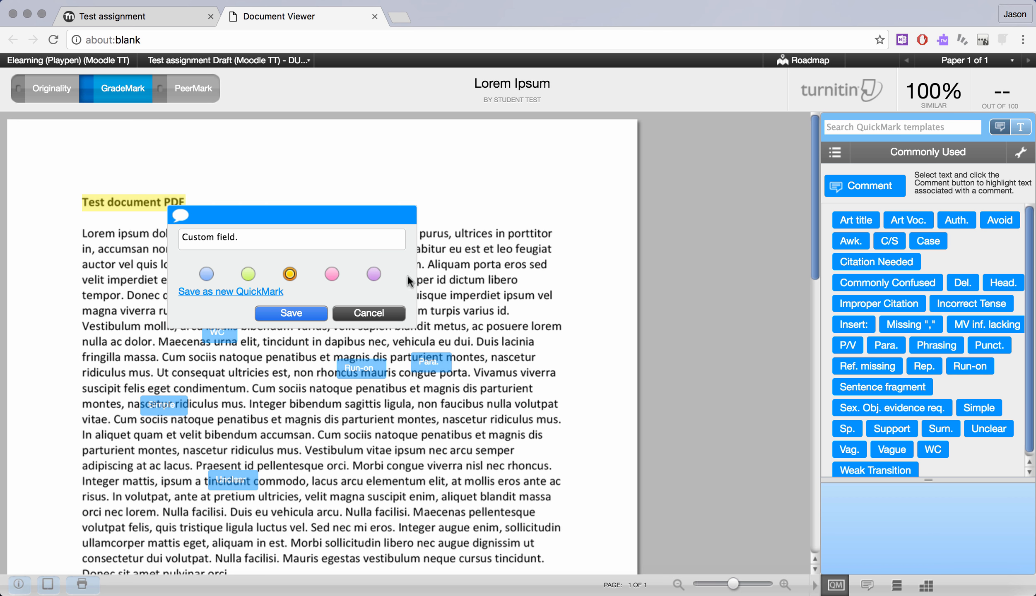
mouse_move(433, 288)
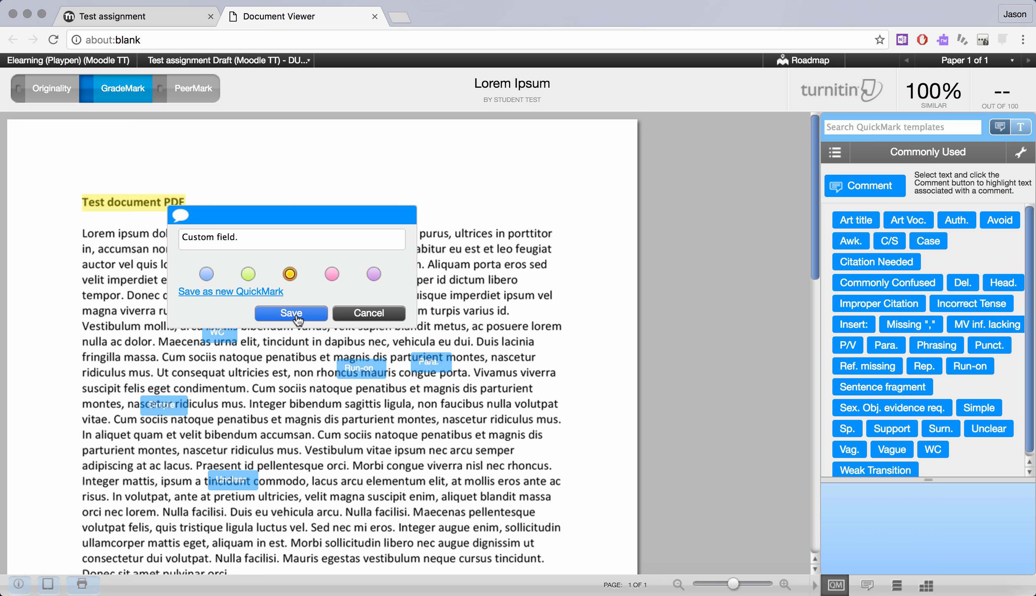
click(291, 313)
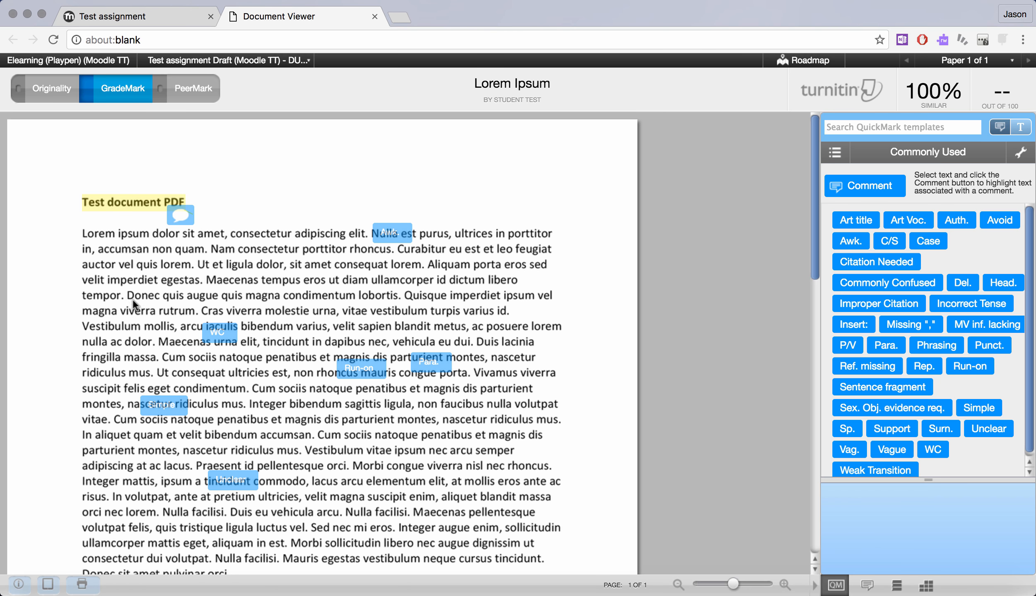
Step: Reopen the title's 'Custom field.' comment and put it into edit mode for repositioning
click(180, 215)
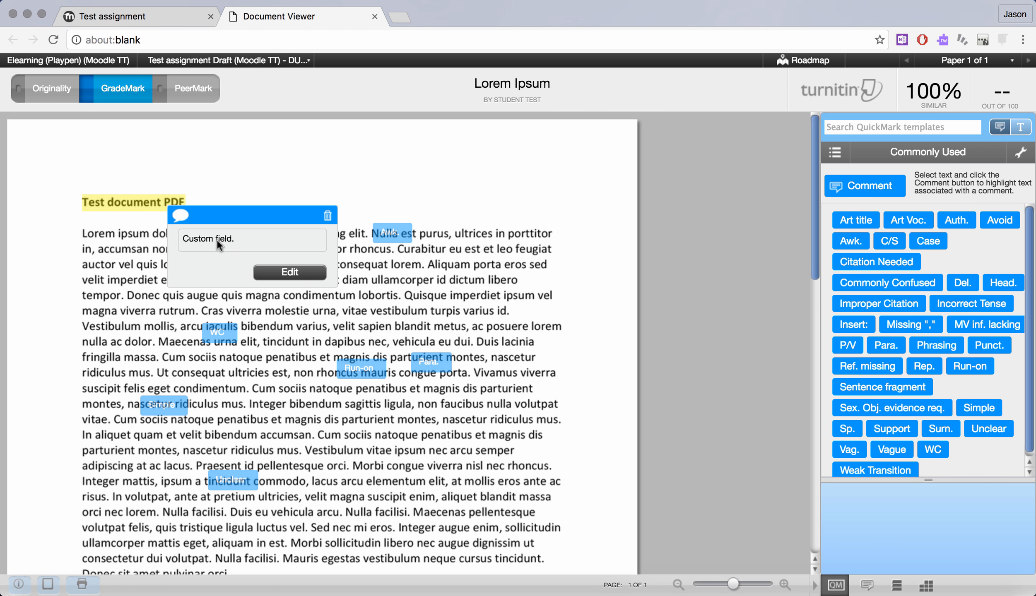
mouse_move(331, 217)
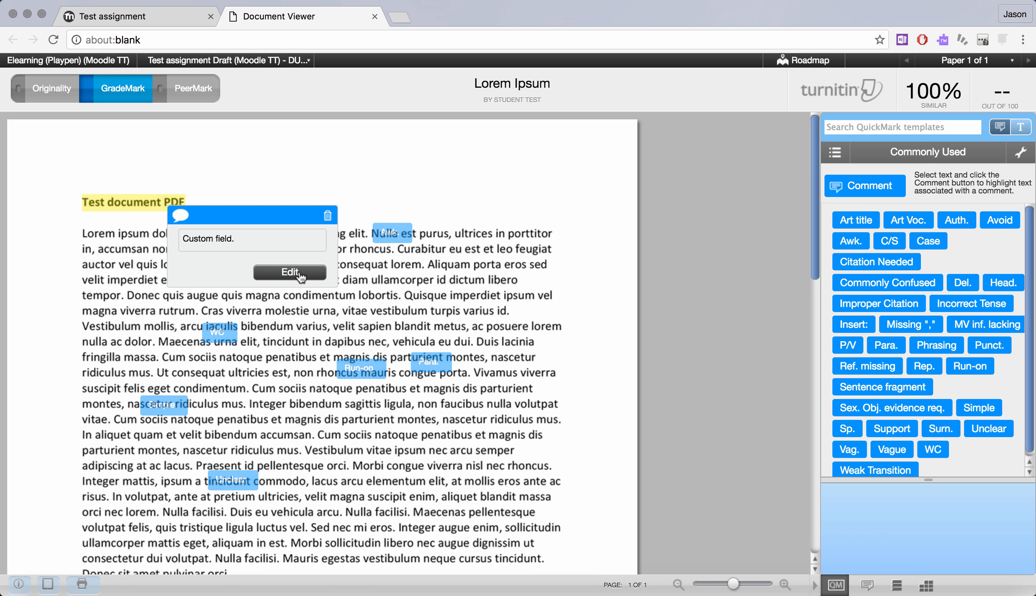
click(289, 273)
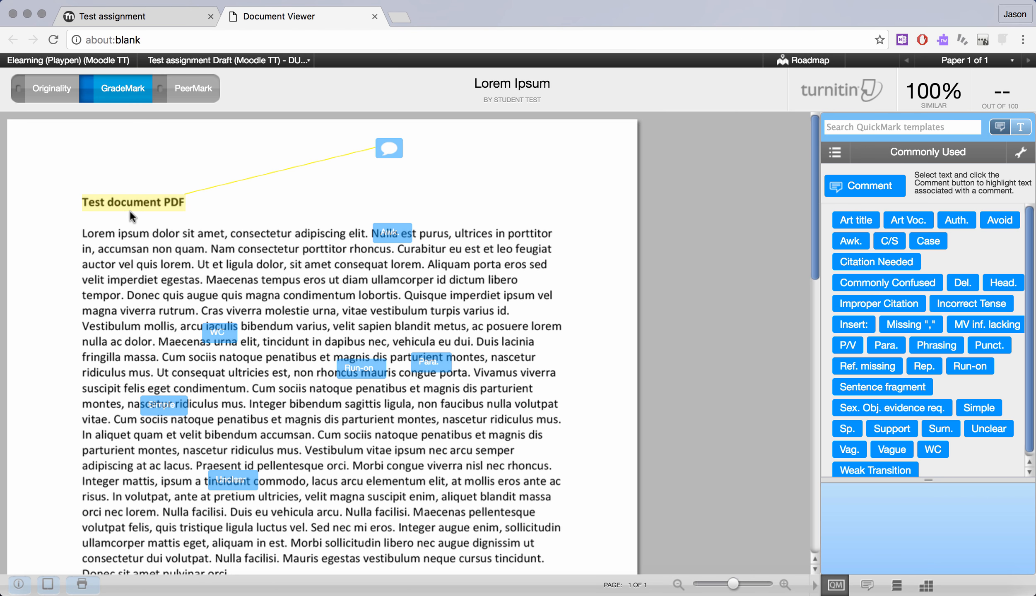
mouse_move(237, 191)
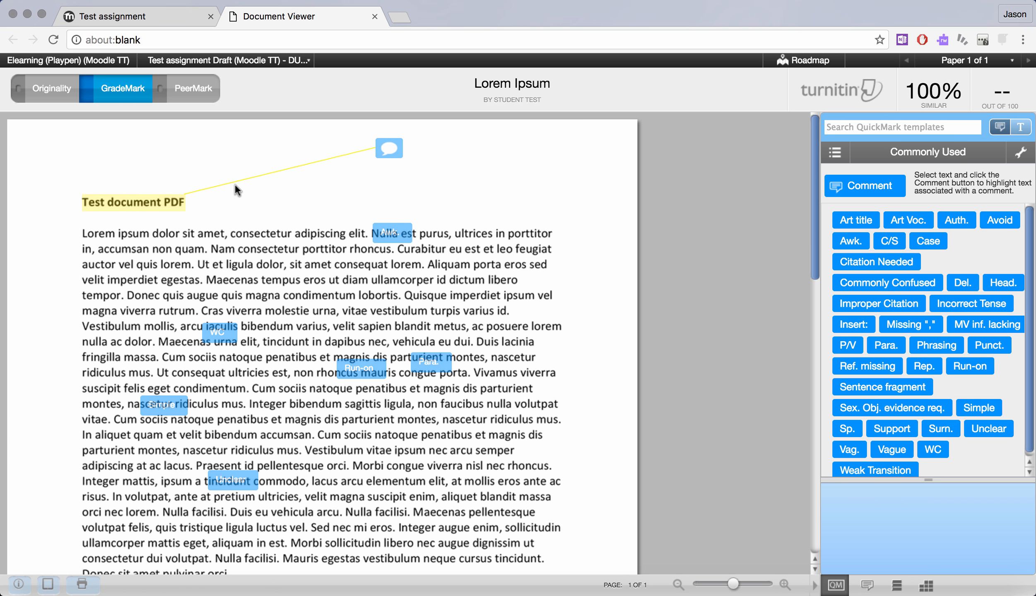
mouse_move(198, 204)
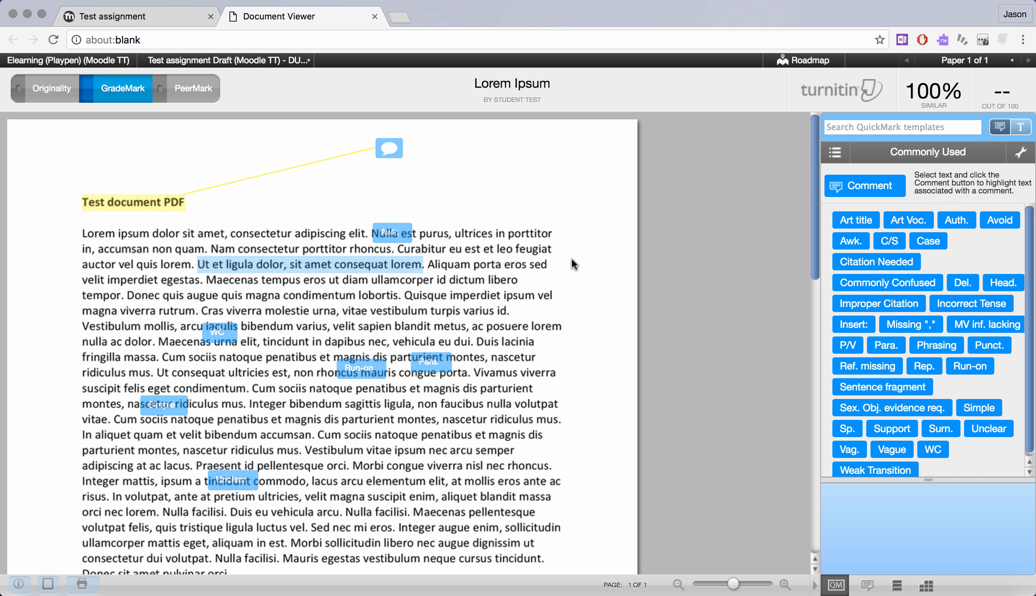
mouse_move(845, 255)
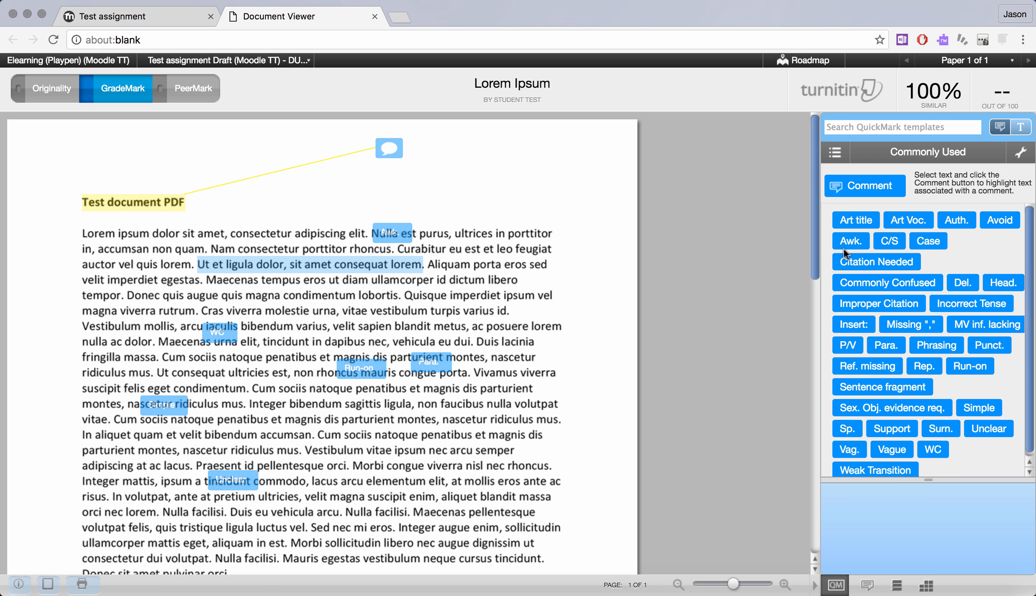
Step: Tag 'Ut et ligula dolor, sit amet consequat lorem' with the Citation Needed QuickMark
click(876, 262)
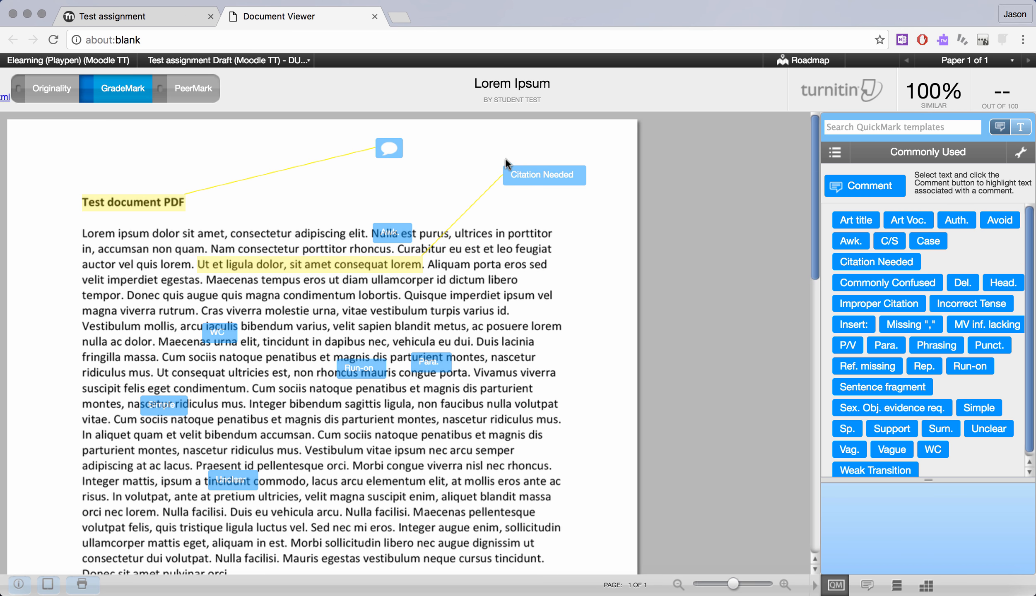
mouse_move(260, 274)
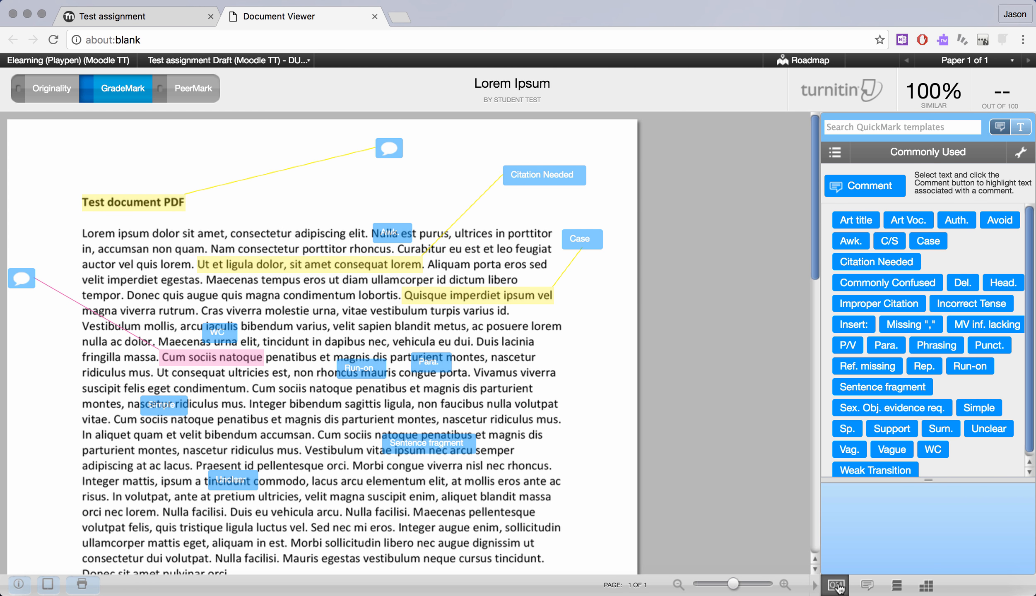
Step: Save a general text comment reading 'General comments go here...' with a 'URL:' line
click(866, 586)
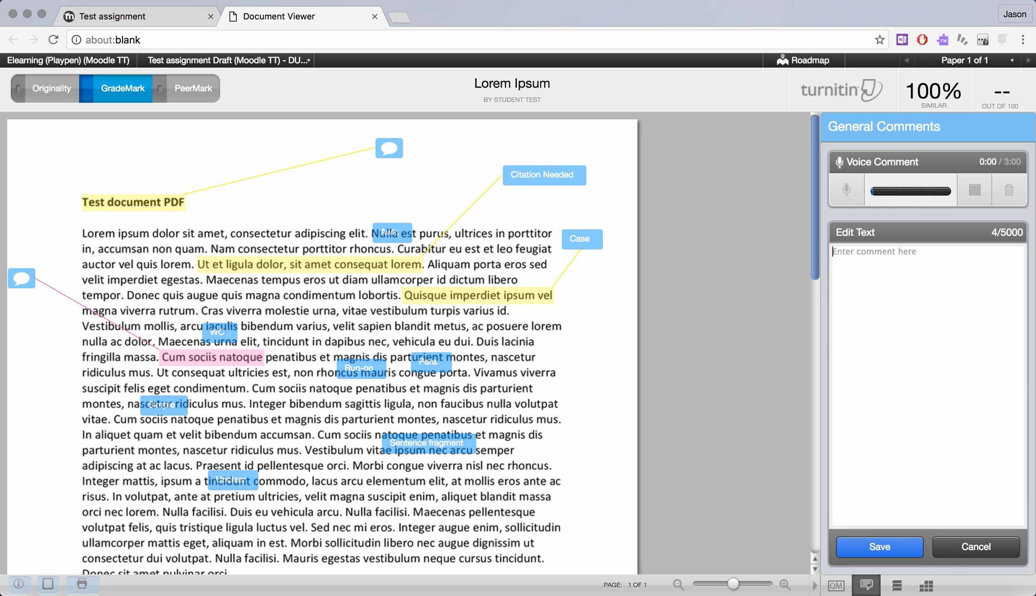
text(General comments go here...)
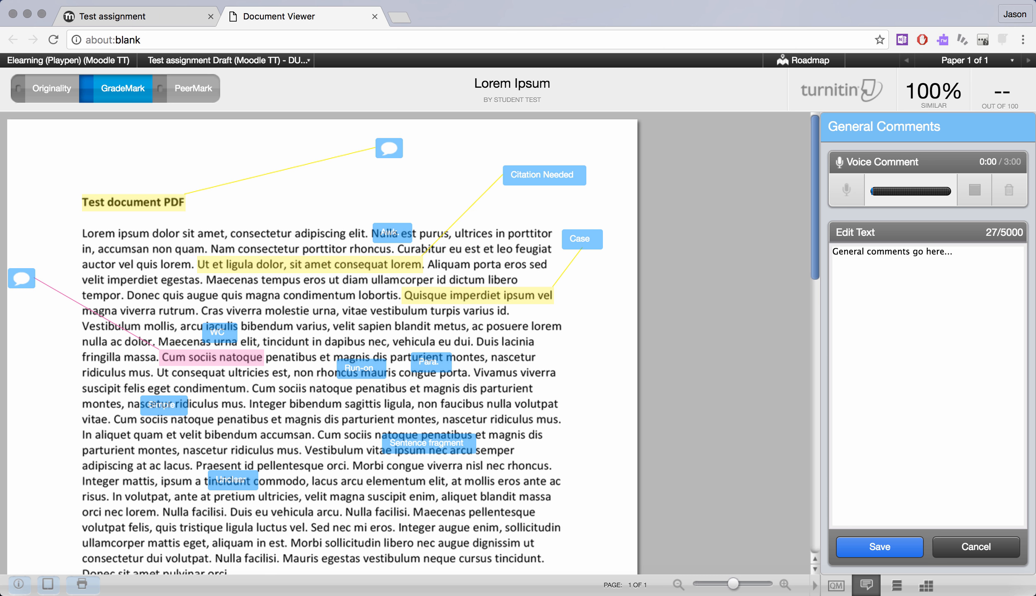
text(URL:)
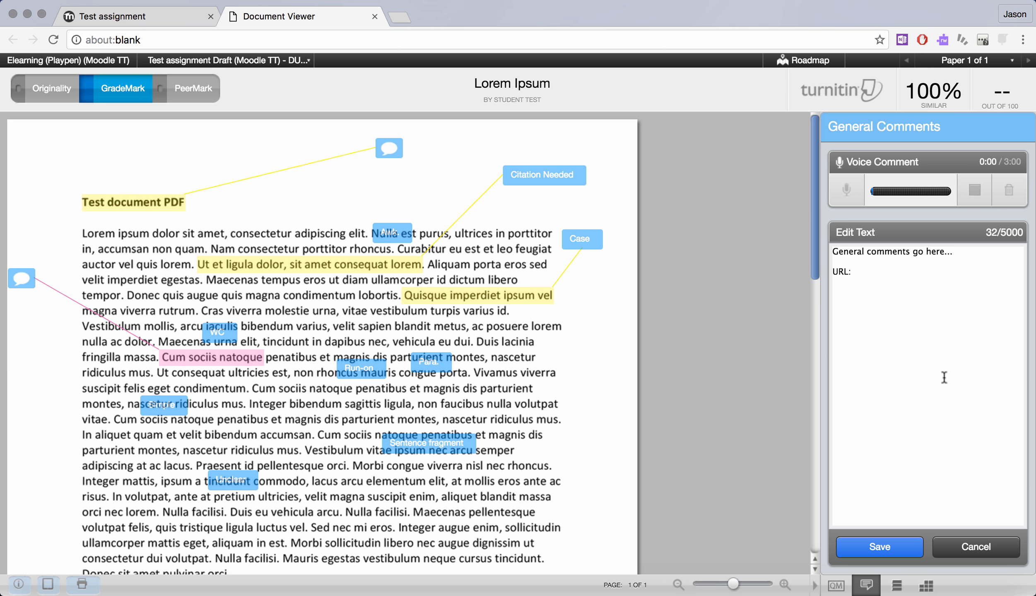
click(879, 548)
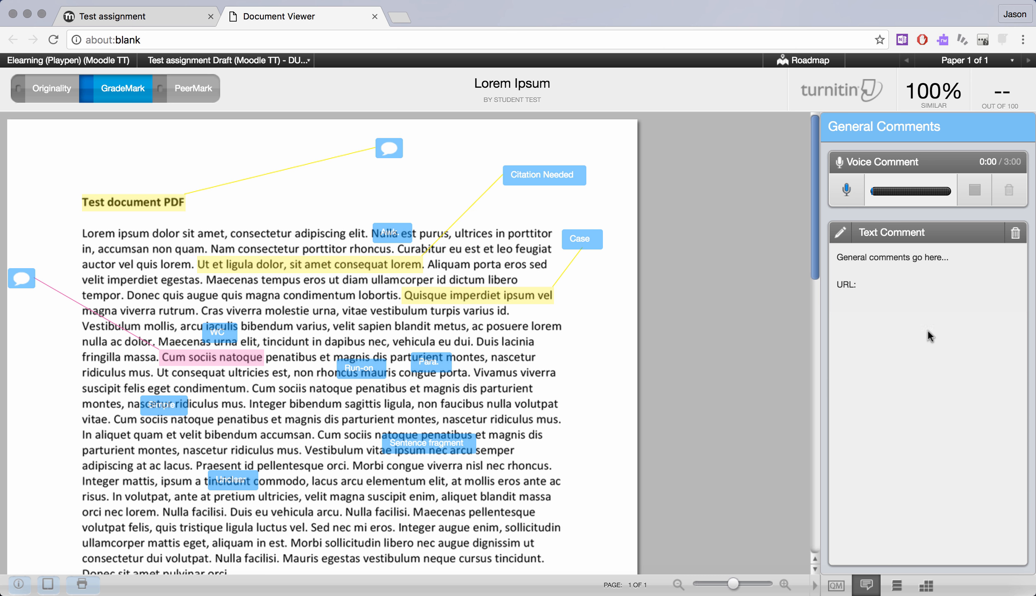
mouse_move(1003, 163)
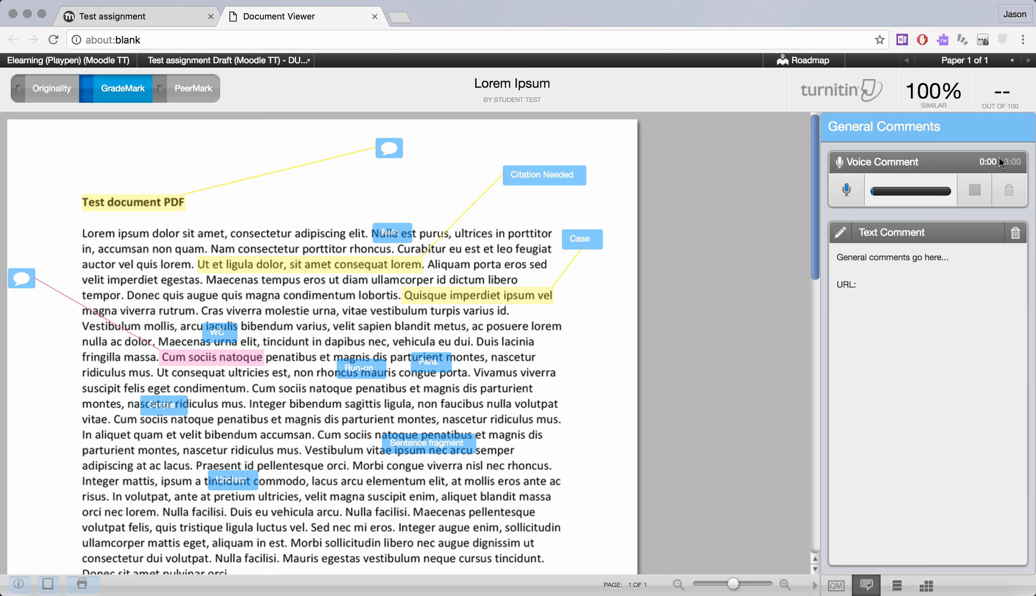
mouse_move(1010, 191)
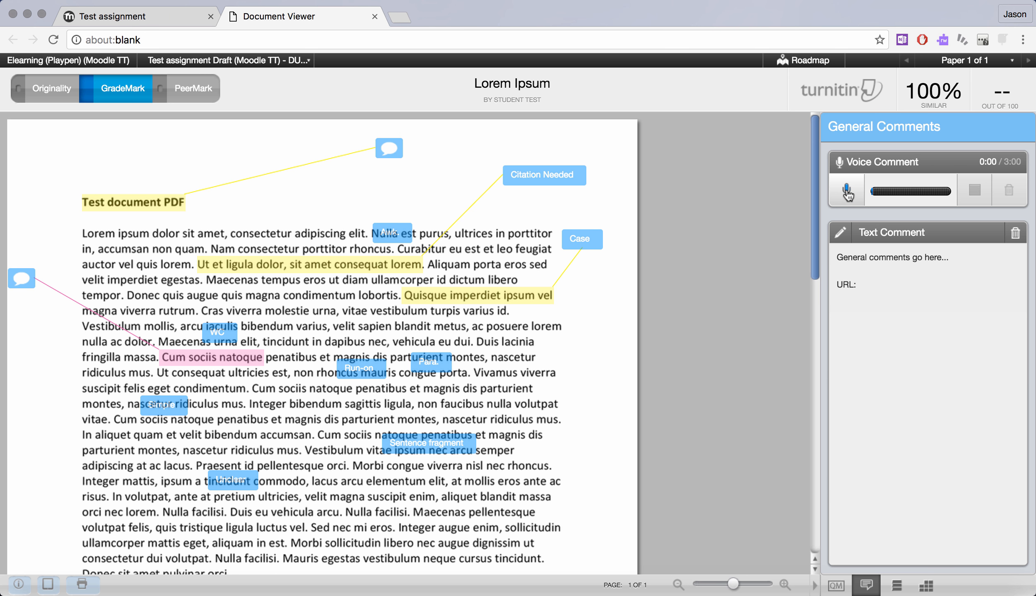
Step: Record a voice comment with the microphone while scrolling down through the paper
click(847, 191)
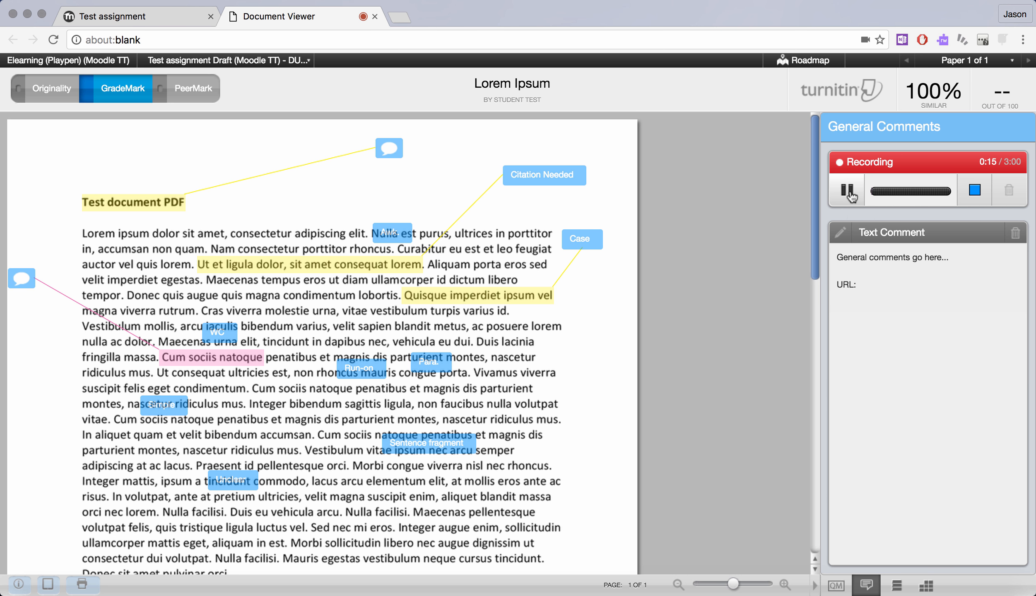
click(846, 191)
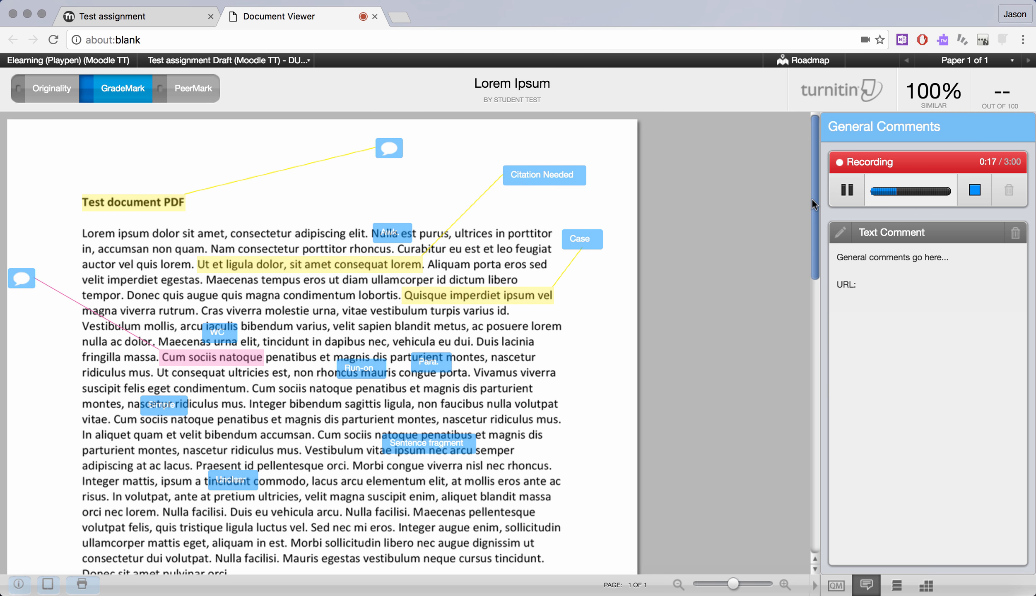
scroll(down, 3)
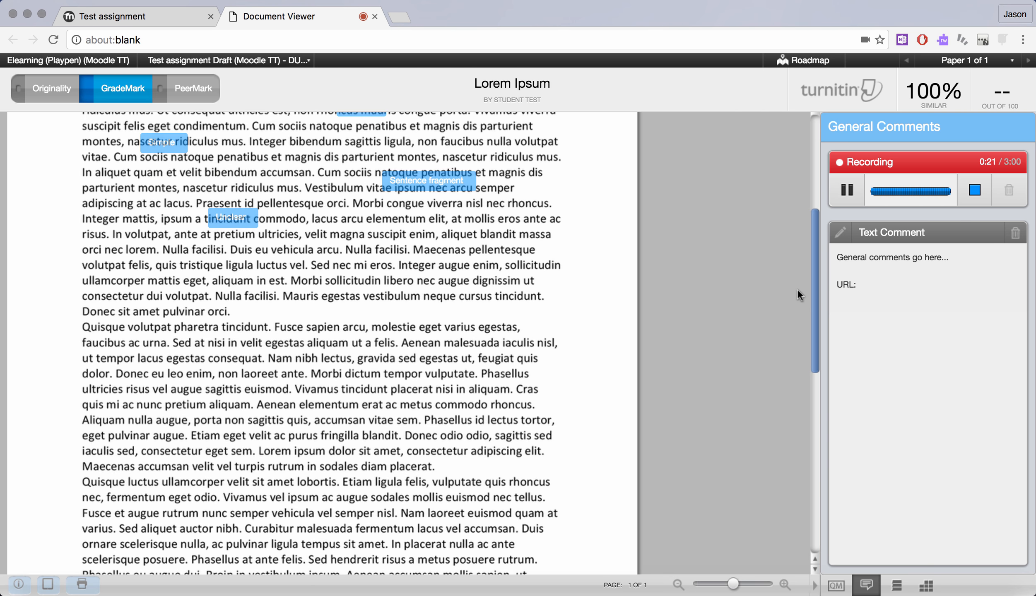
scroll(down, 3)
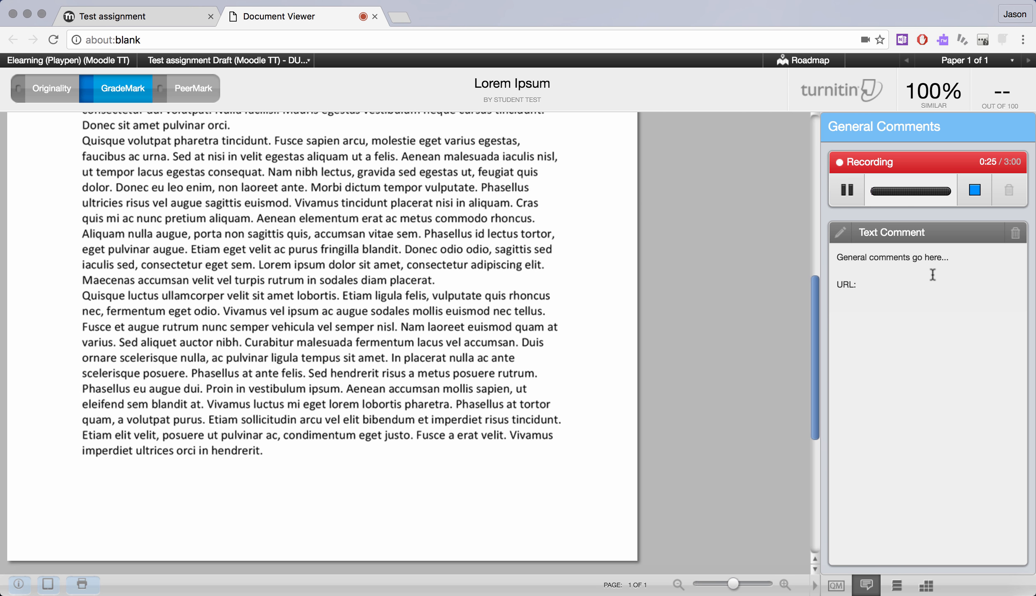
Step: Stop the recording and upload it as the paper's 26-second voice comment
click(973, 191)
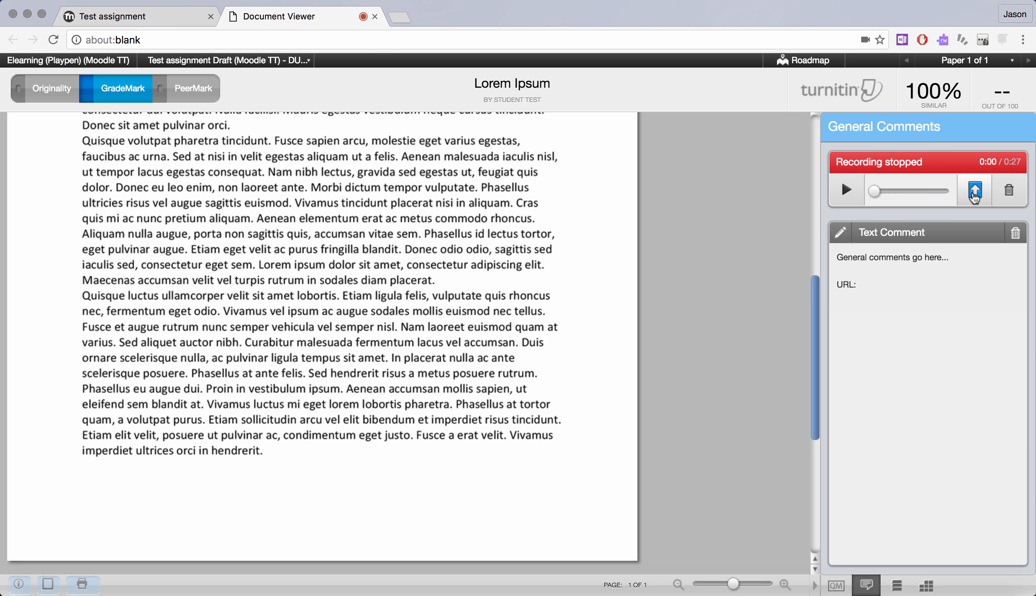
mouse_move(880, 160)
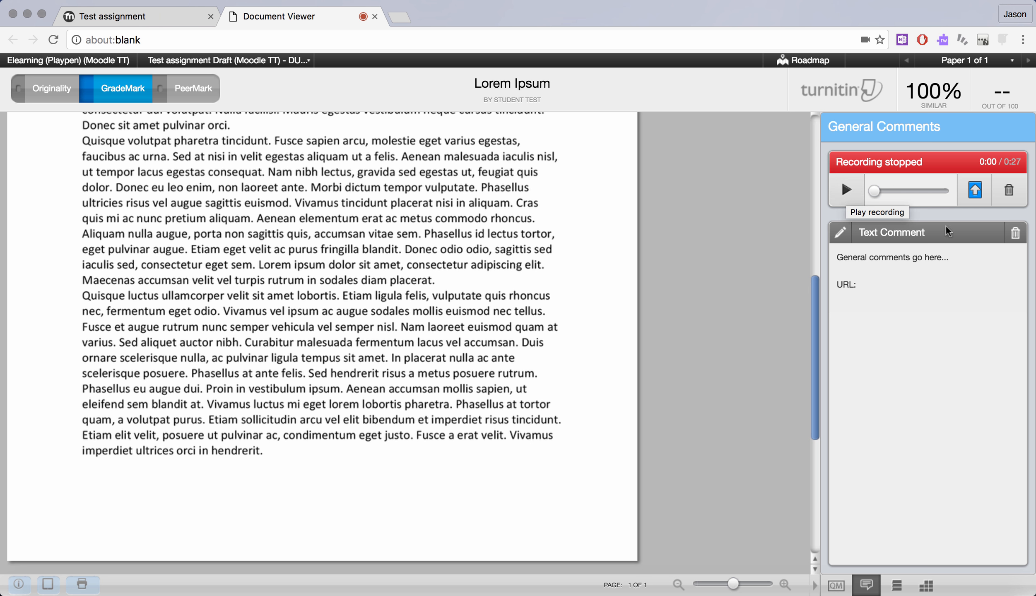
mouse_move(1010, 191)
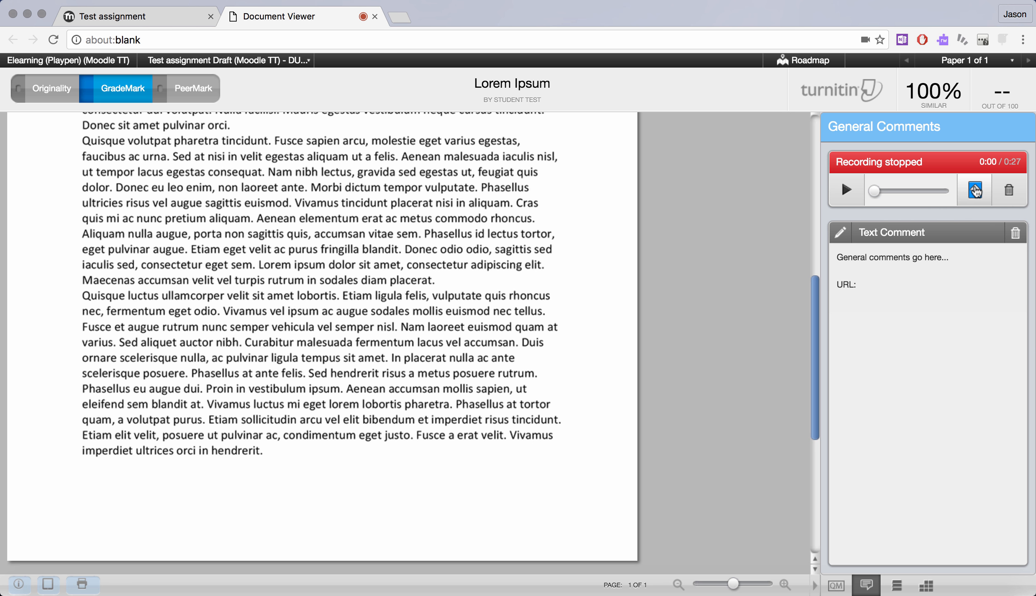
click(975, 189)
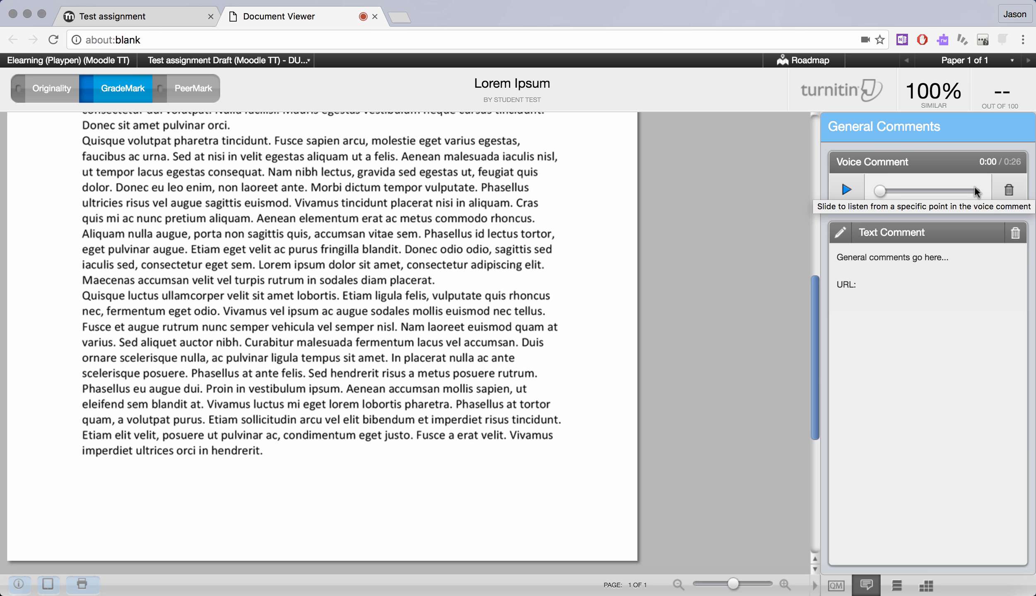
mouse_move(897, 198)
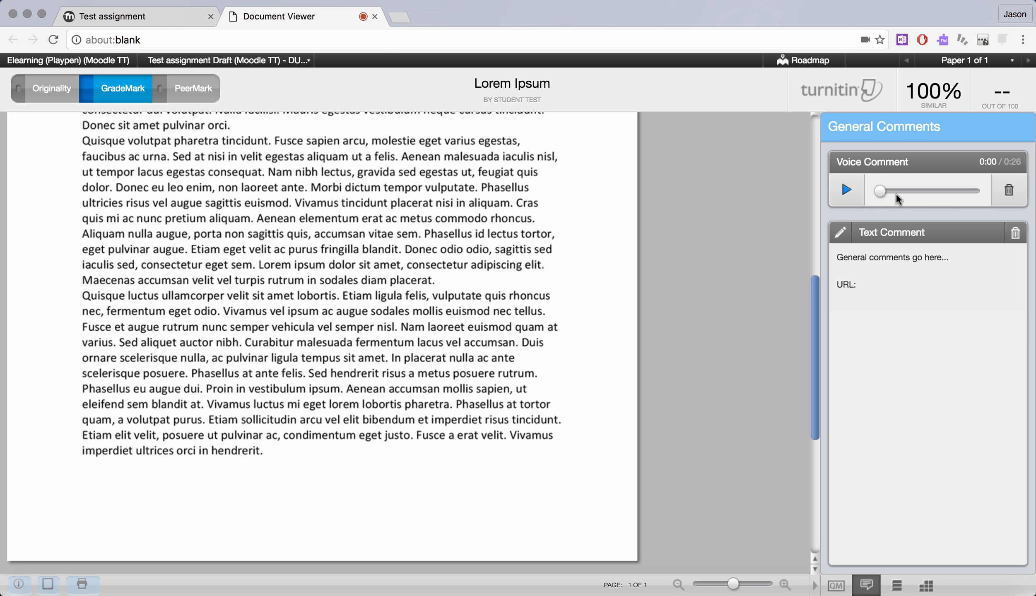
Step: Play back the saved voice comment and pause it at 9 of 26 seconds
click(846, 189)
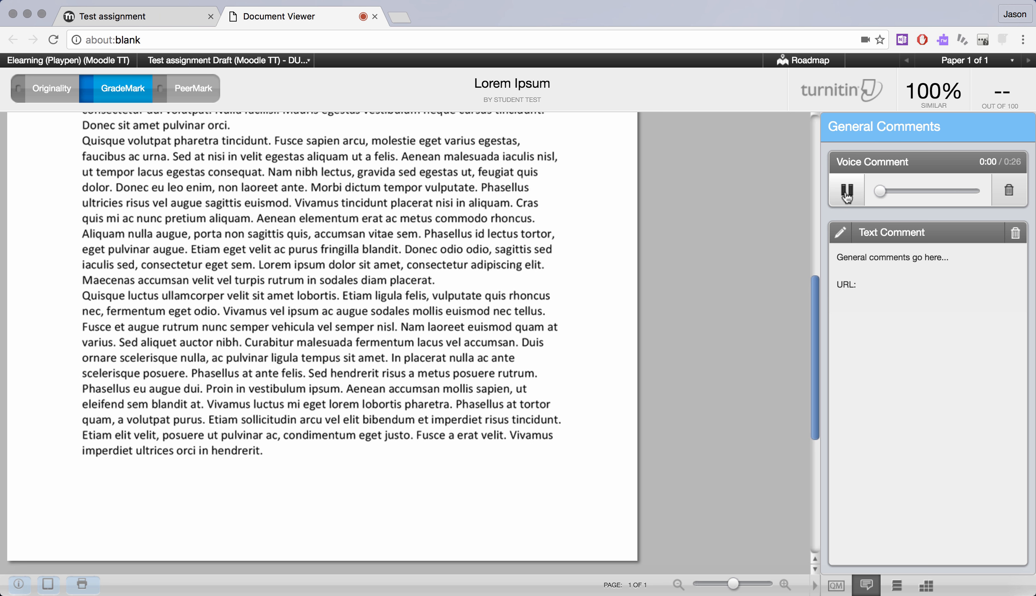
click(846, 191)
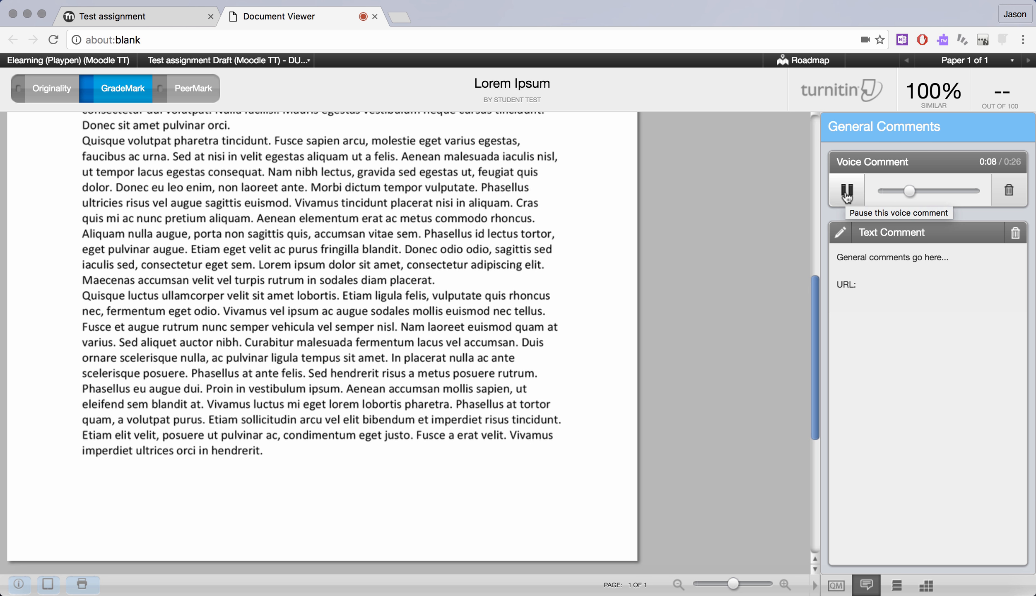
click(845, 191)
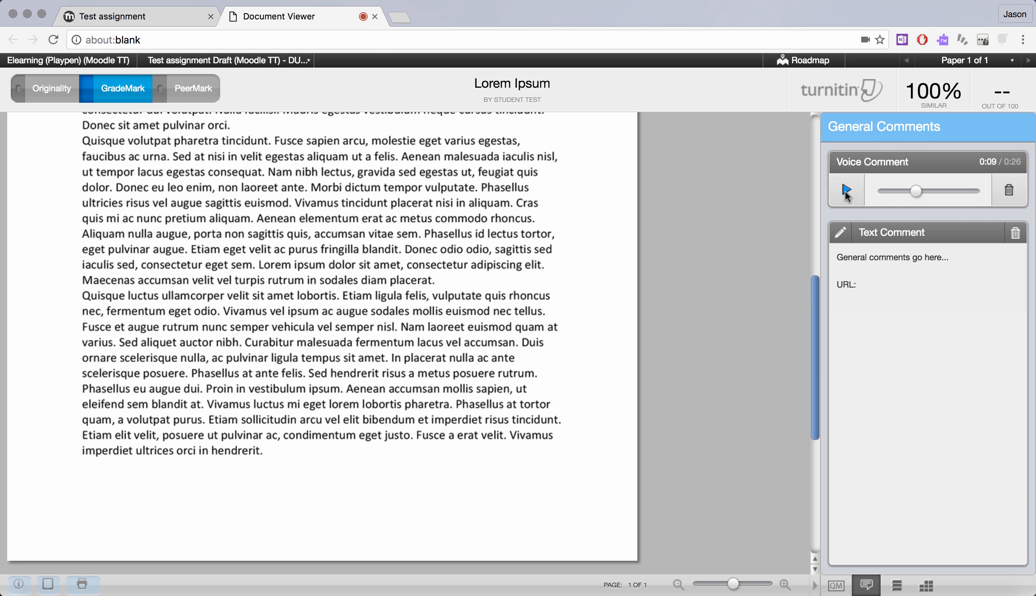
mouse_move(846, 190)
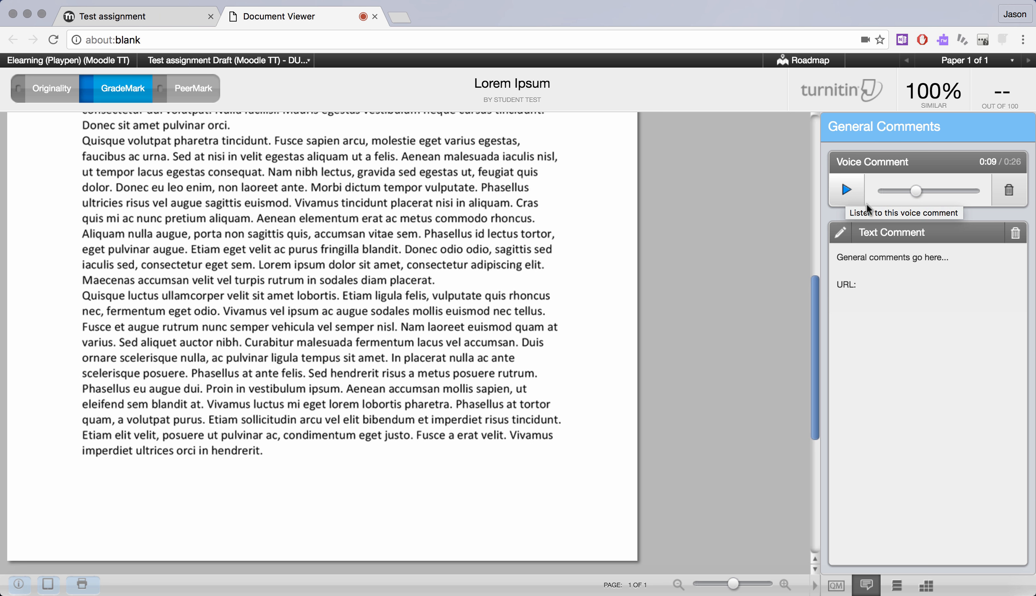
mouse_move(858, 228)
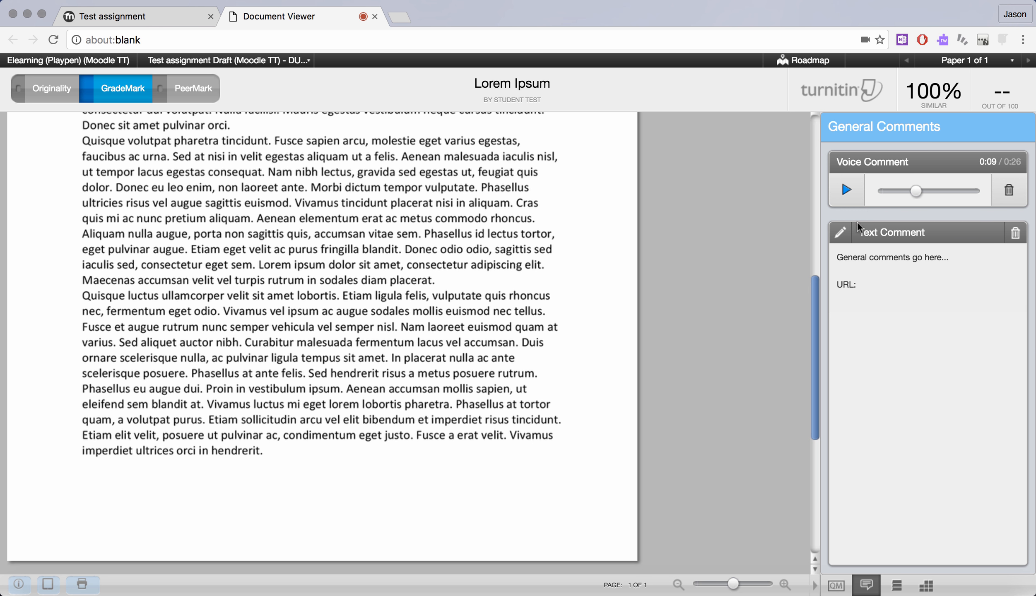
mouse_move(870, 554)
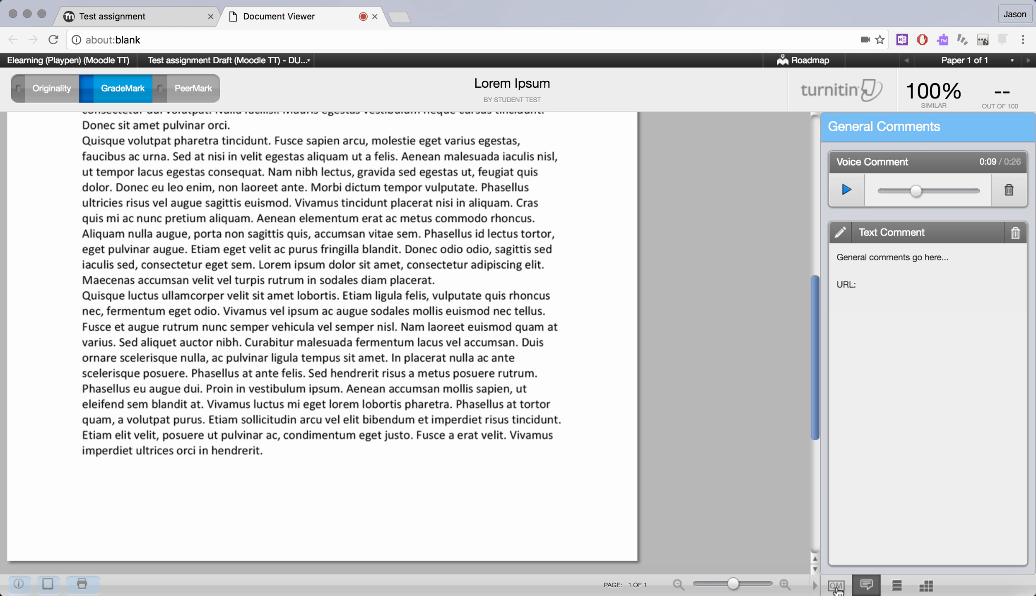
Step: Save a pink-highlighted comment on "Sed nec mi eros. Integer augue enim," from the QuickMark panel
click(835, 585)
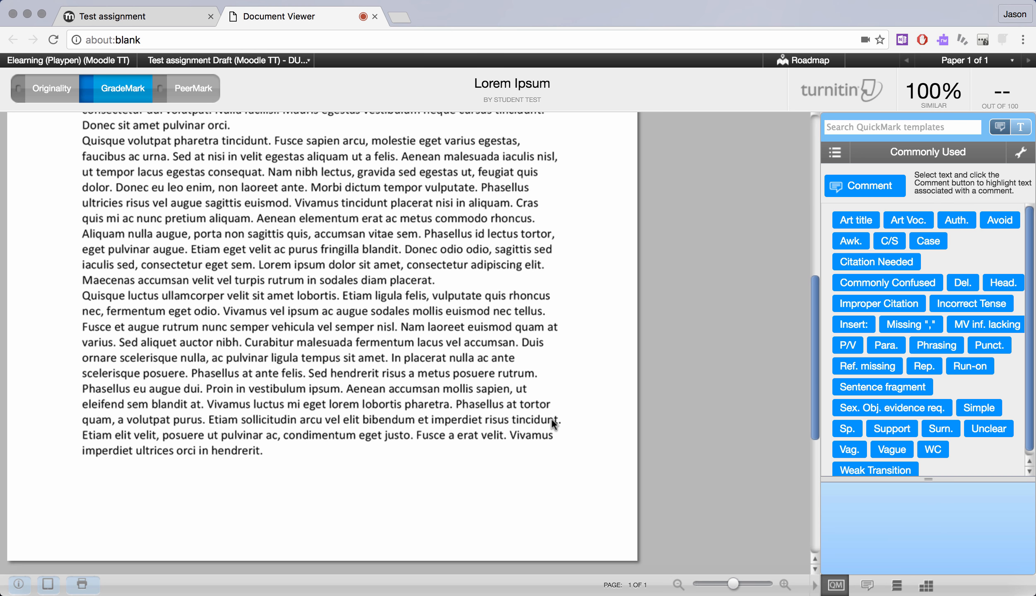
mouse_move(535, 296)
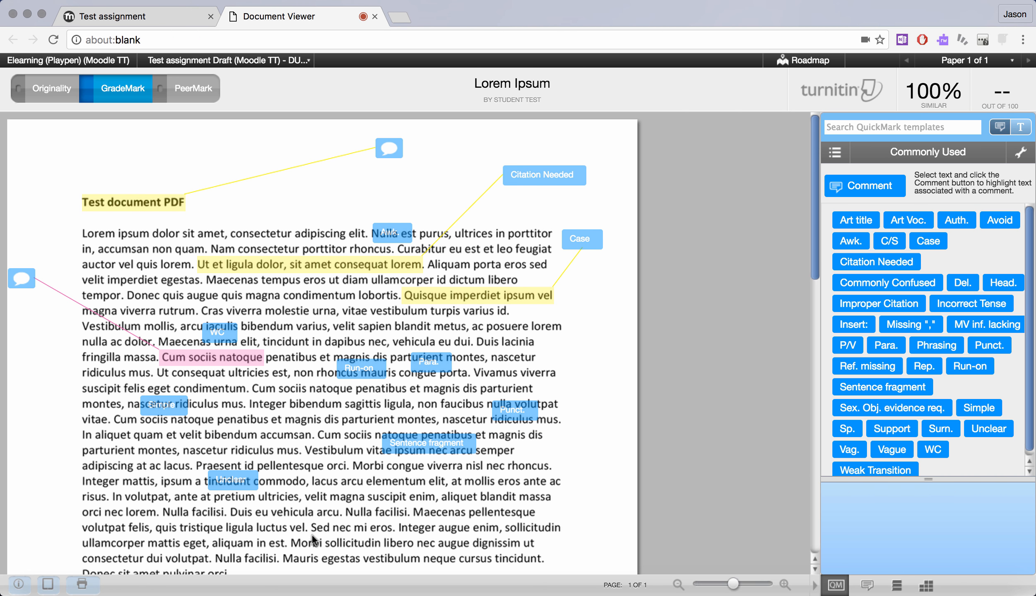
drag(312, 528, 487, 528)
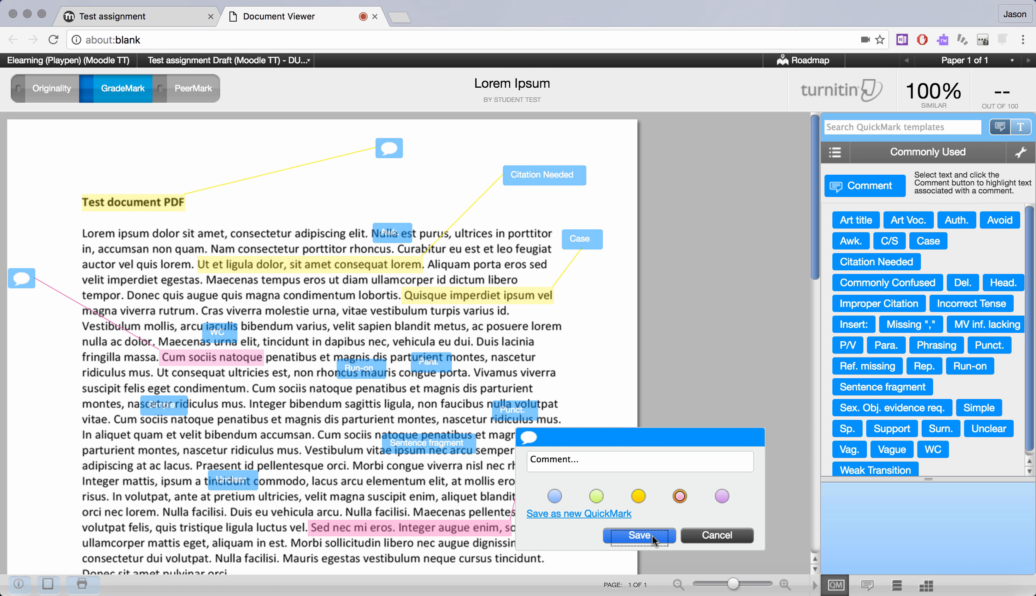
click(637, 536)
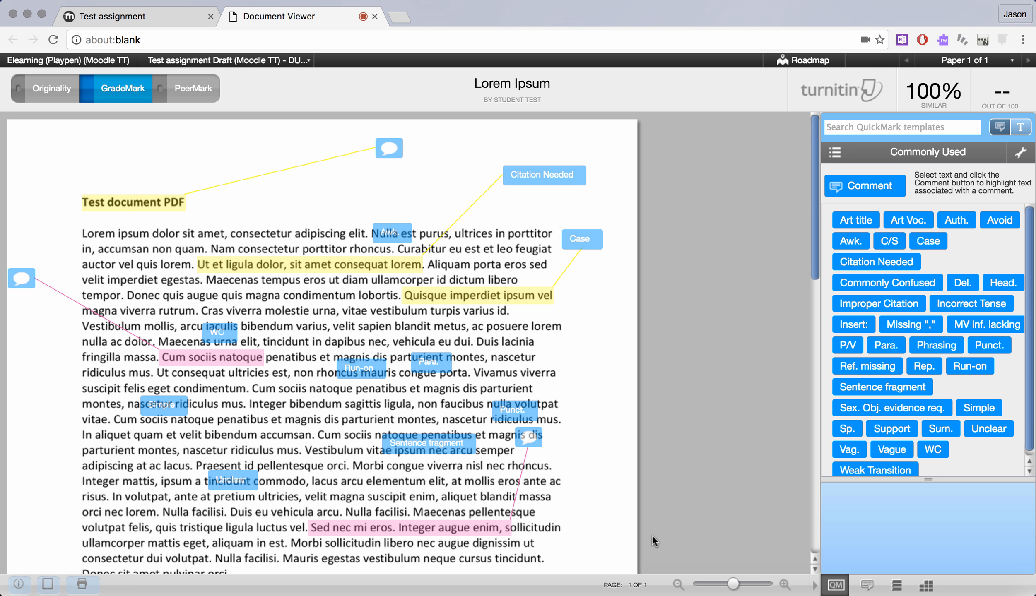
mouse_move(1005, 75)
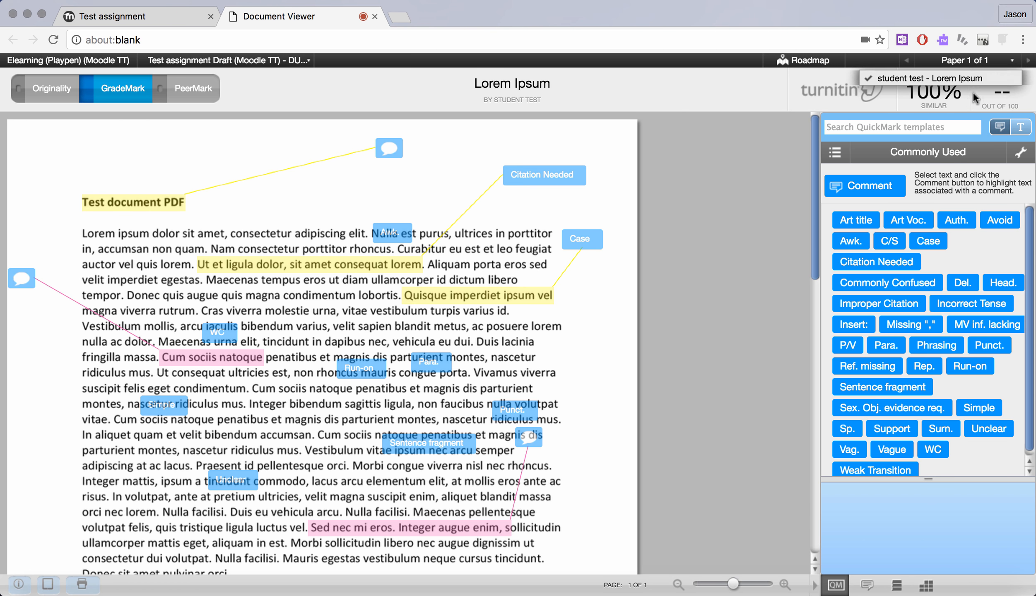
mouse_move(950, 115)
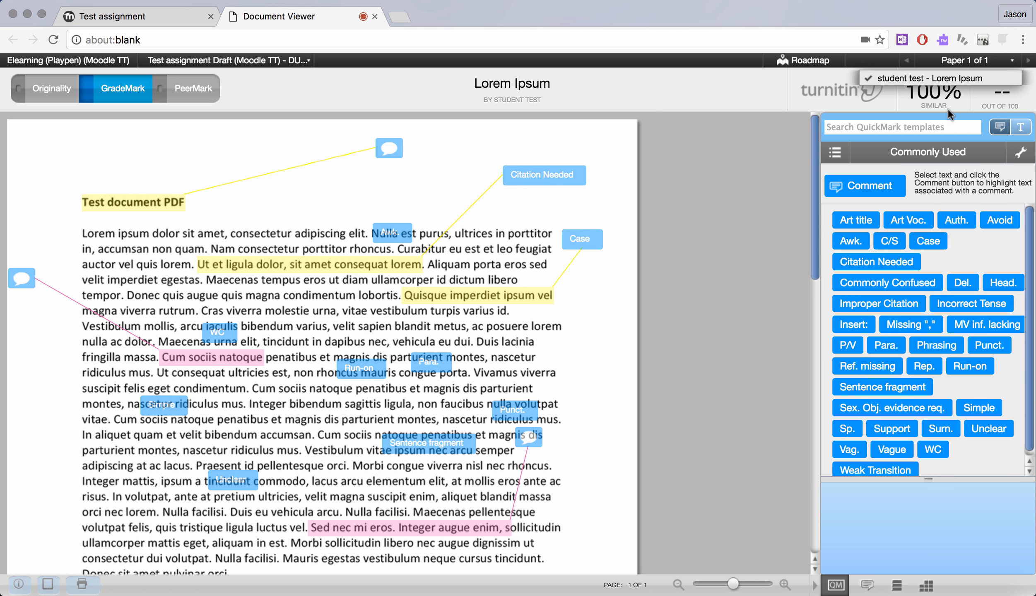